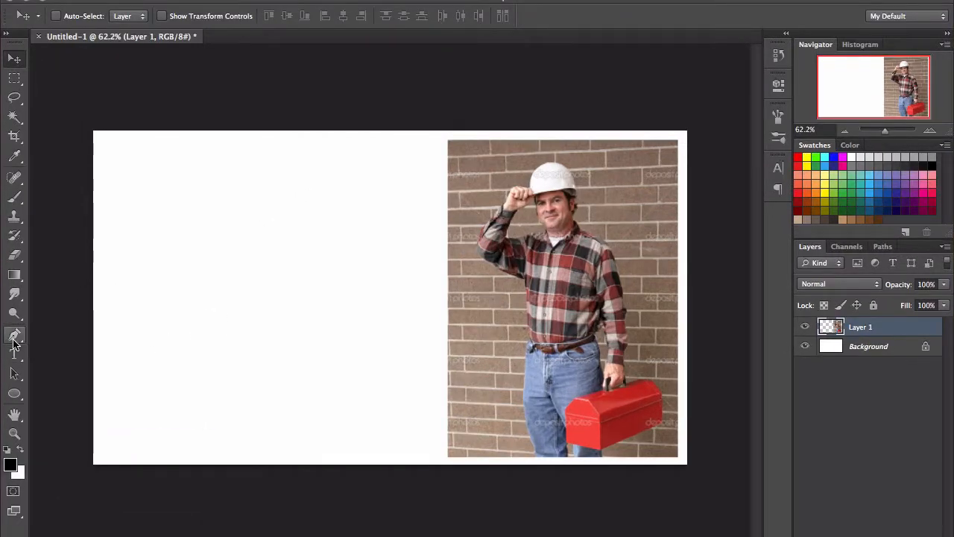
# Step: View Adobe's 'Drawing with the Pen tools' help article in Chrome and scroll through it
pyautogui.click(13, 335)
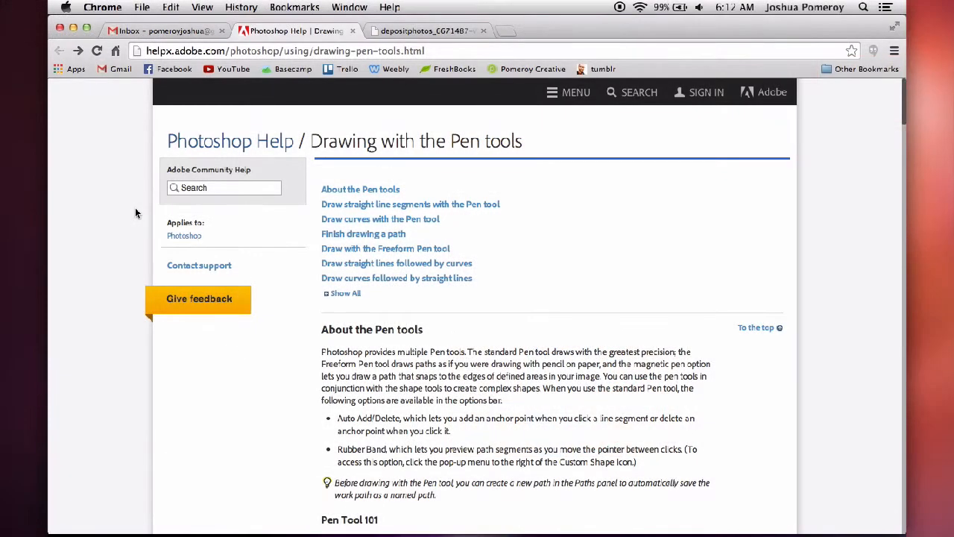
pyautogui.moveTo(122, 129)
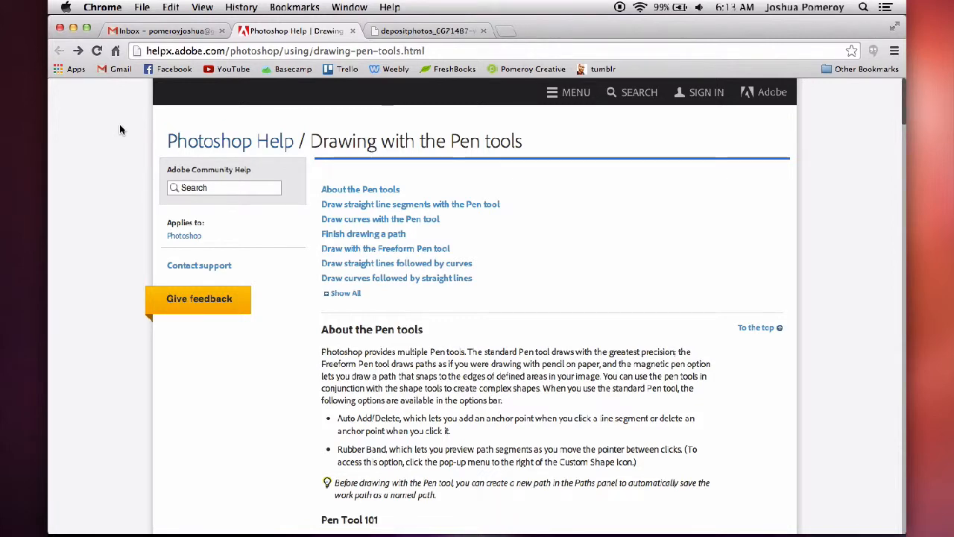
pyautogui.scroll(-3)
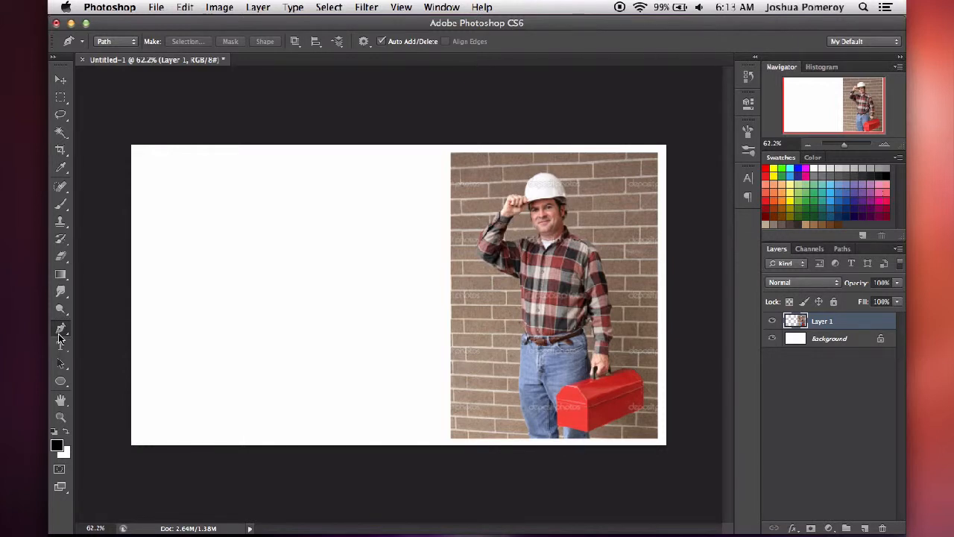
pyautogui.moveTo(229, 334)
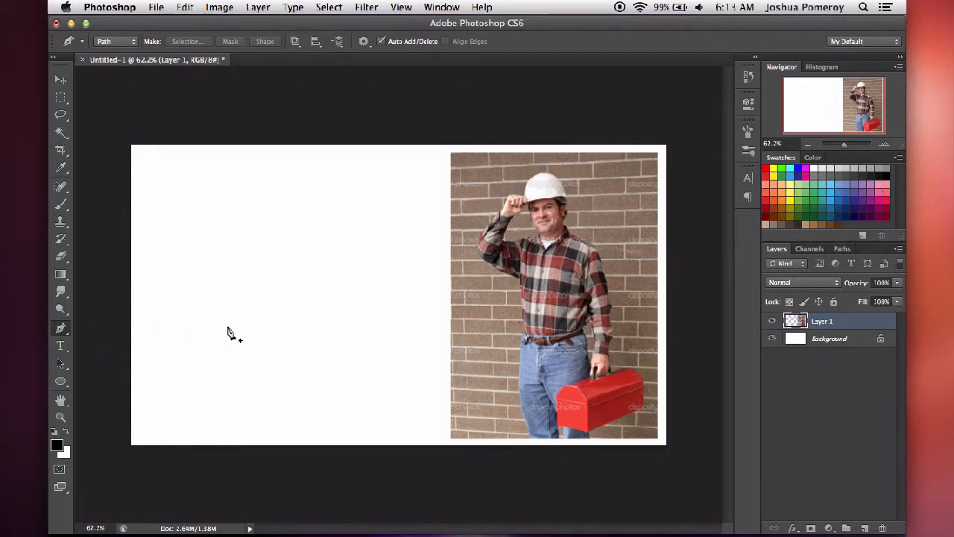
# Step: After checking the Paths panel, set the Pen to Shape mode with black fill and no stroke
pyautogui.click(840, 247)
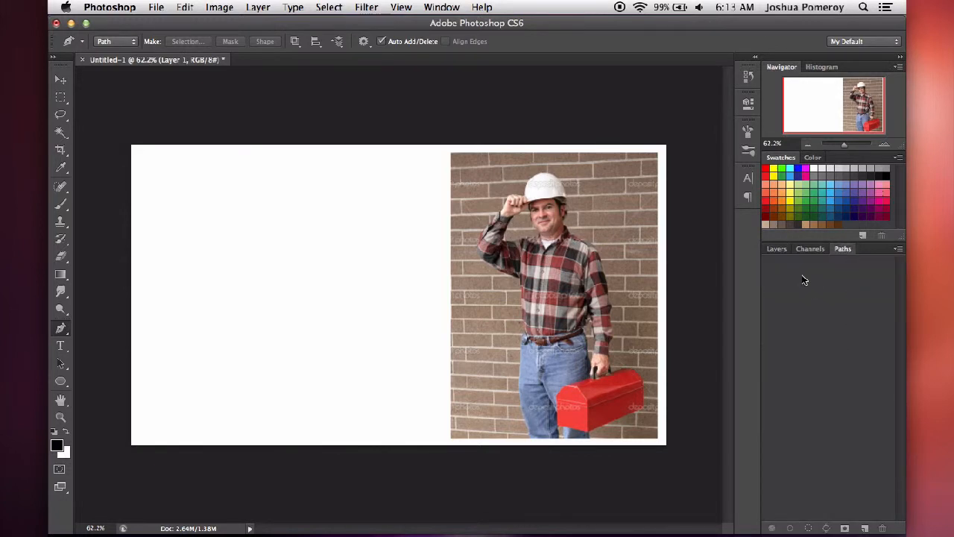
pyautogui.moveTo(784, 279)
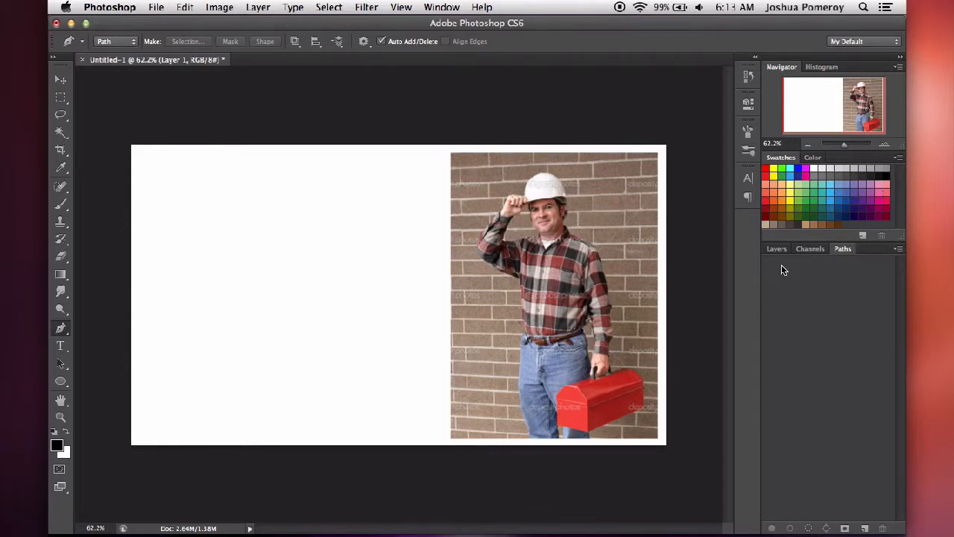
pyautogui.click(775, 248)
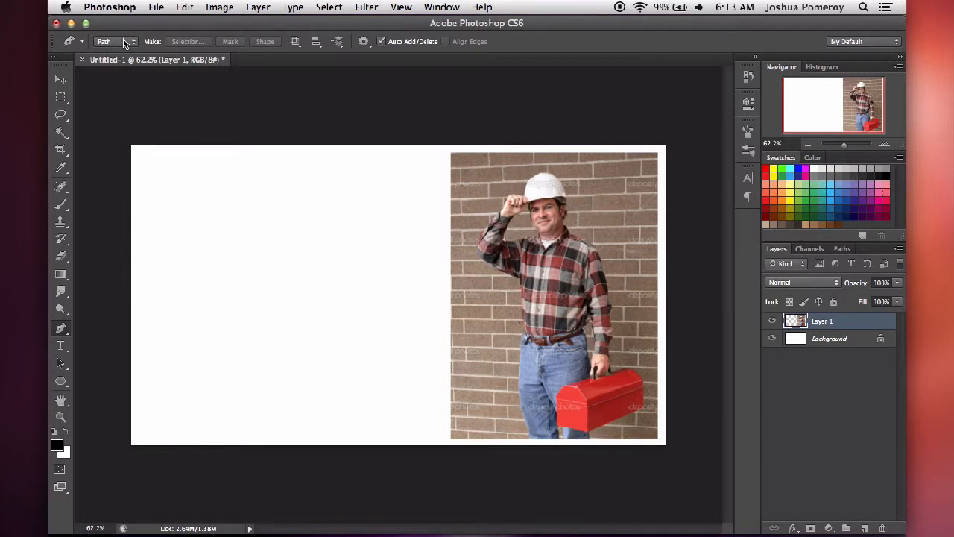
pyautogui.click(119, 42)
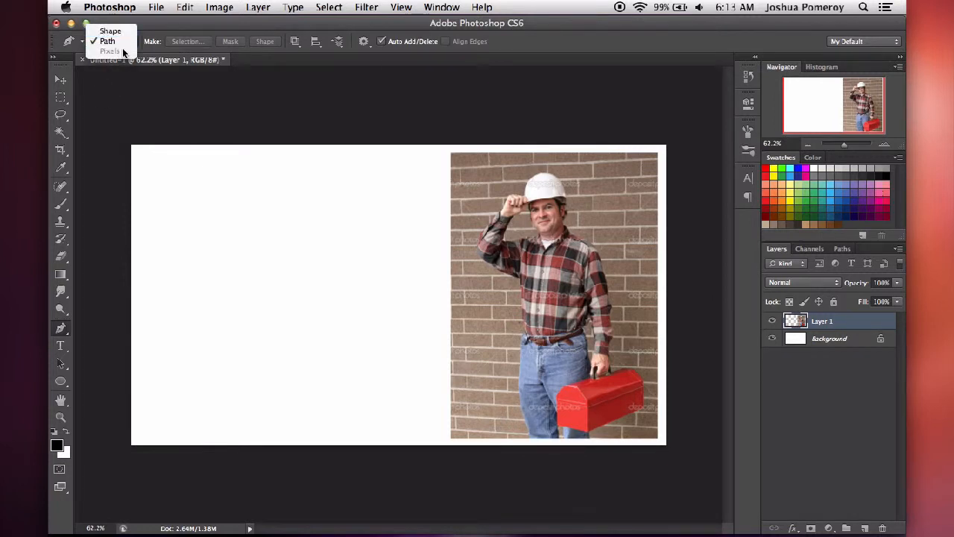
pyautogui.click(102, 32)
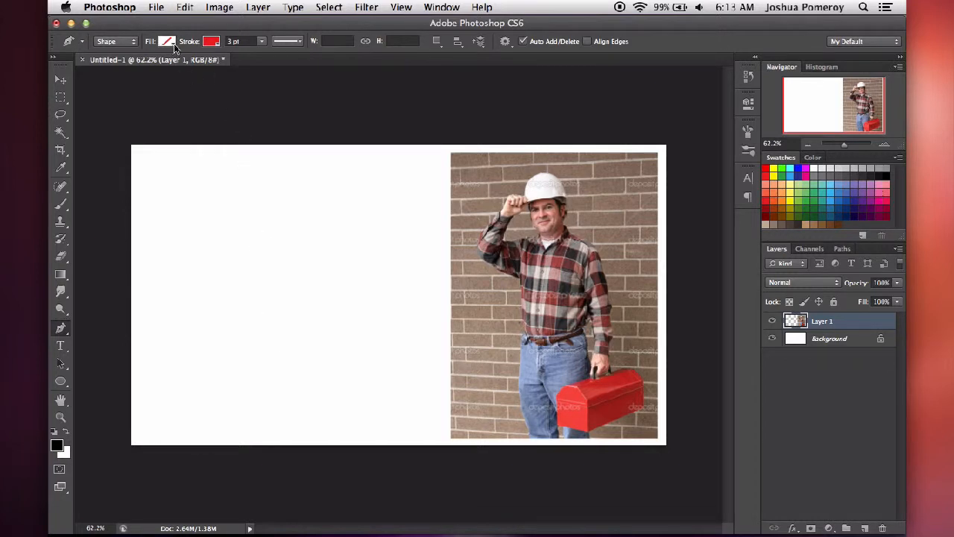
pyautogui.moveTo(252, 74)
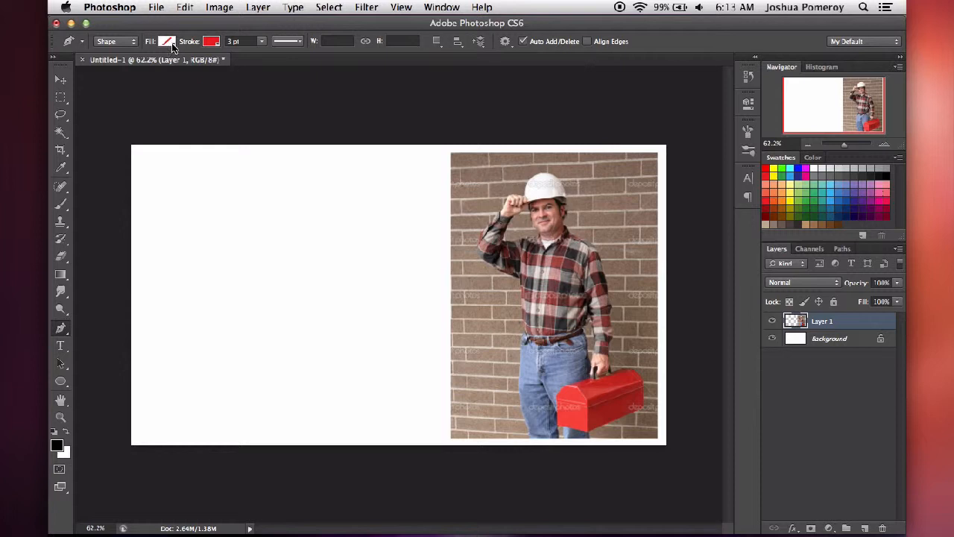
pyautogui.click(167, 42)
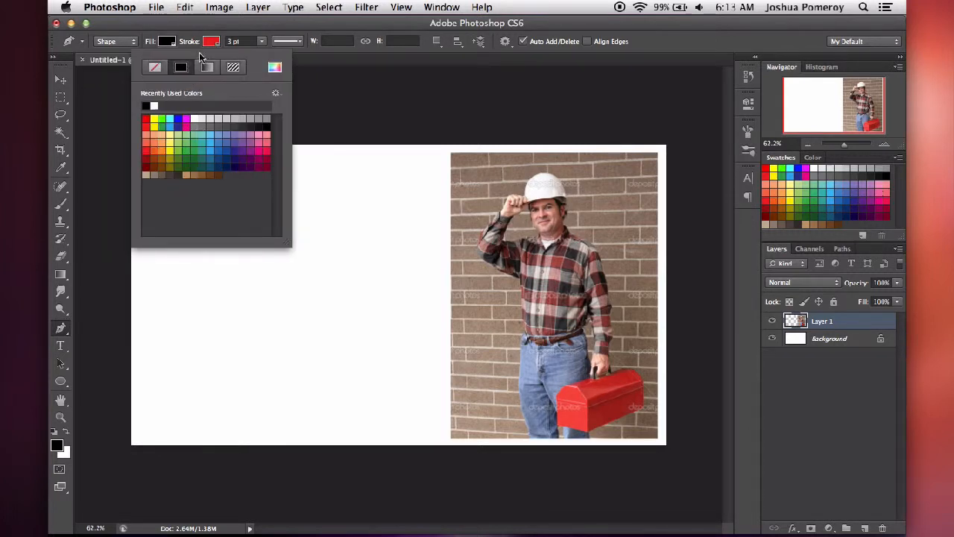
pyautogui.click(253, 274)
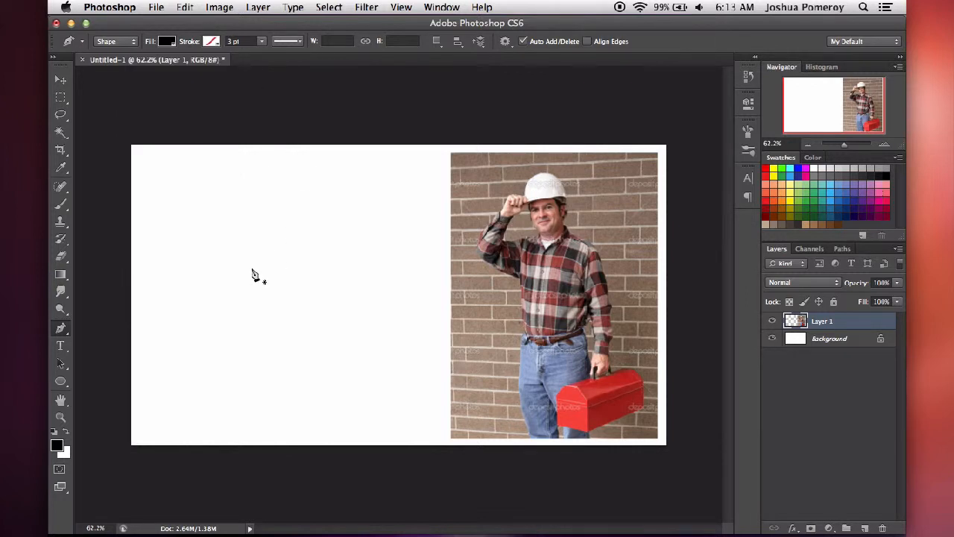
# Step: Zoom to about 92% and place the first Pen anchor on the blank canvas, starting Shape 1
pyautogui.click(434, 42)
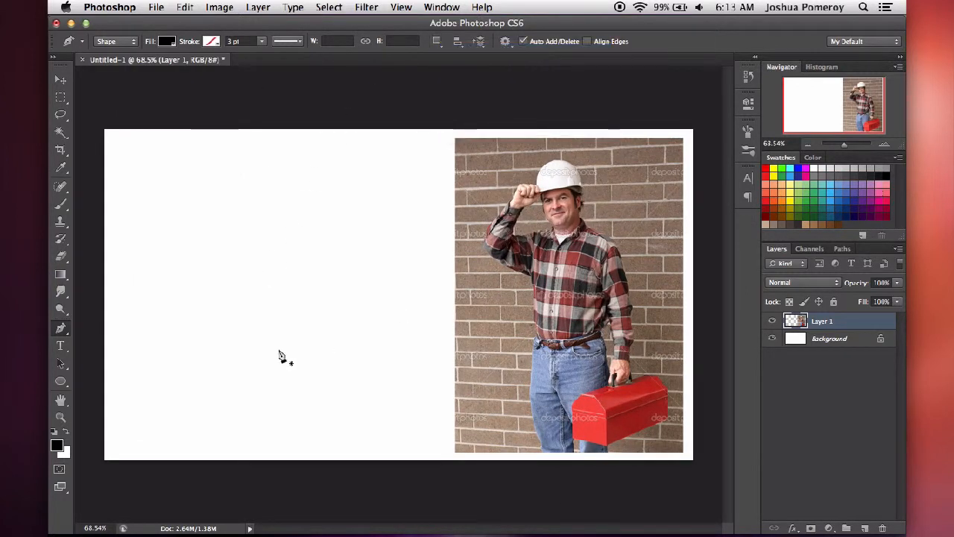
pyautogui.moveTo(239, 334)
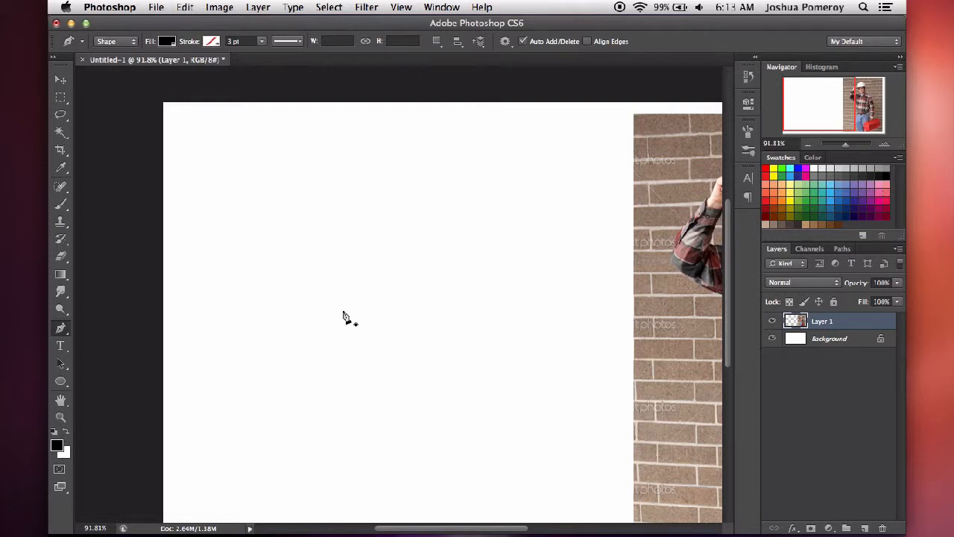
pyautogui.moveTo(316, 295)
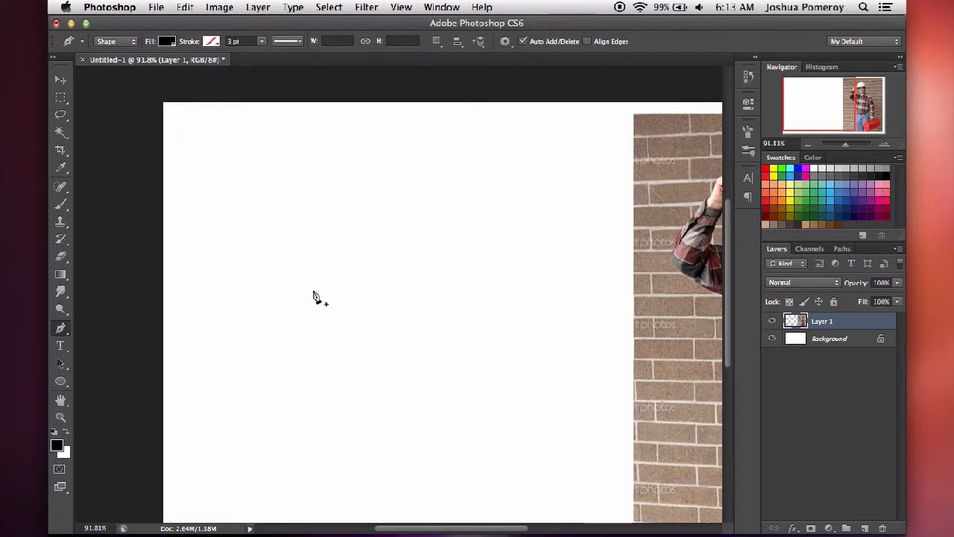
pyautogui.click(312, 289)
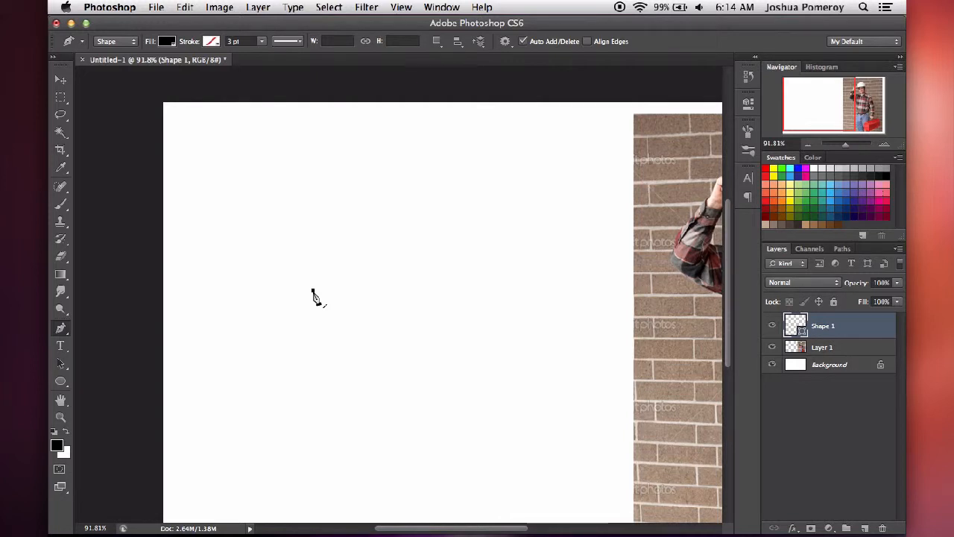
# Step: Add a second anchor with Bézier handles and tune the first segment into a gentle arc
pyautogui.moveTo(313, 289); pyautogui.dragTo(416, 271)
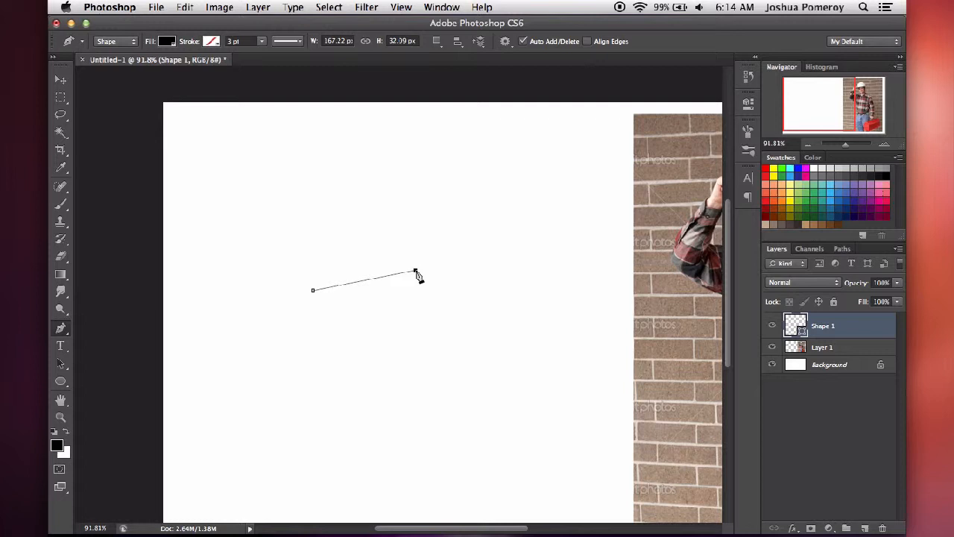
pyautogui.moveTo(414, 270); pyautogui.dragTo(462, 286)
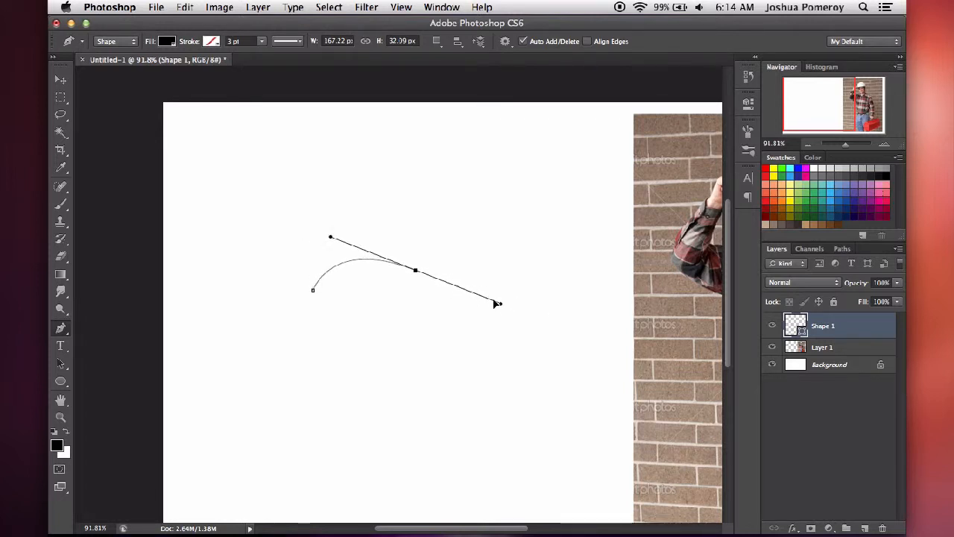
pyautogui.moveTo(494, 304); pyautogui.dragTo(485, 295)
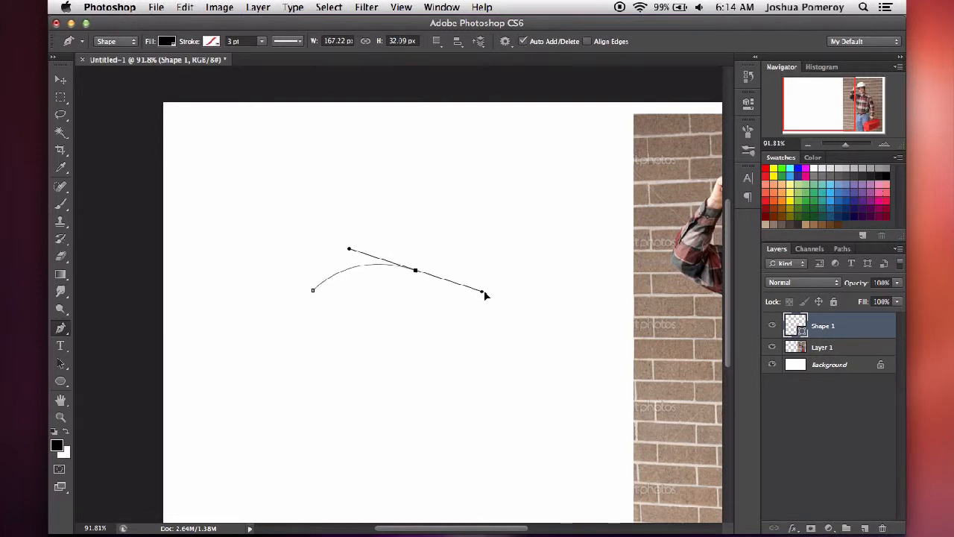
pyautogui.moveTo(484, 295); pyautogui.dragTo(440, 282)
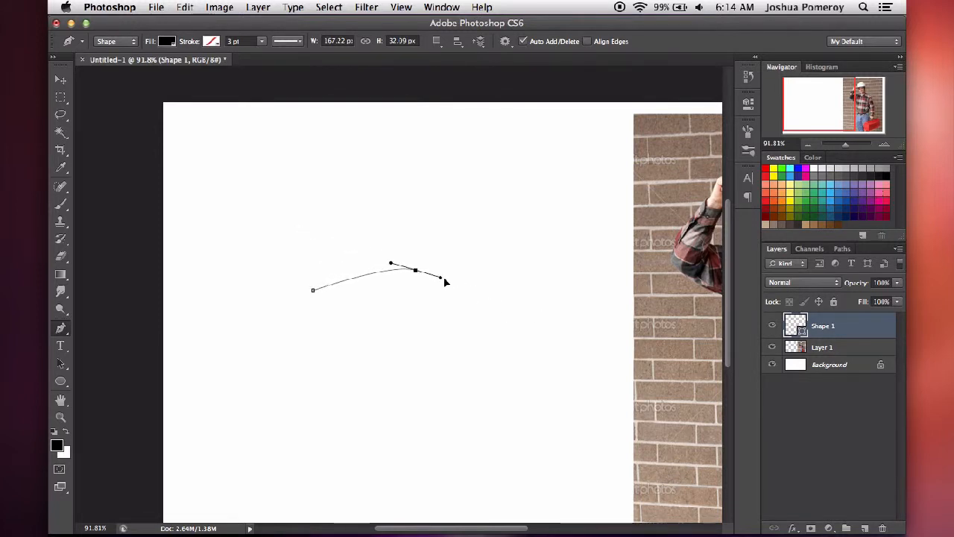
pyautogui.moveTo(439, 281); pyautogui.dragTo(495, 290)
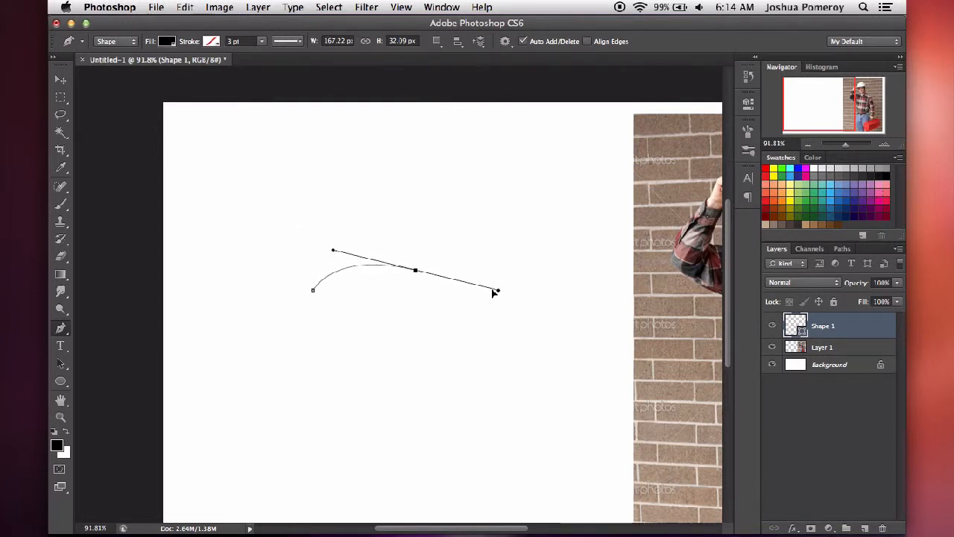
pyautogui.moveTo(495, 291); pyautogui.dragTo(489, 316)
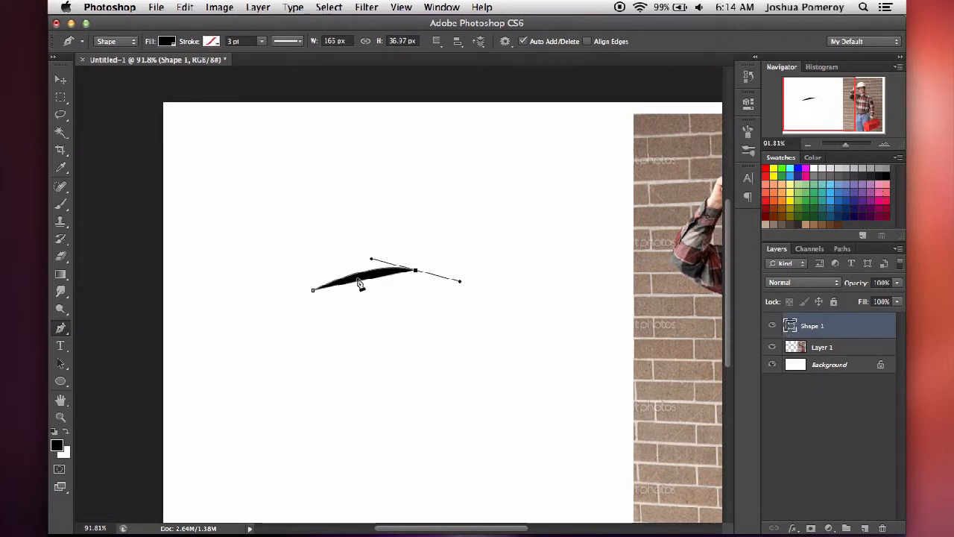
pyautogui.moveTo(450, 364)
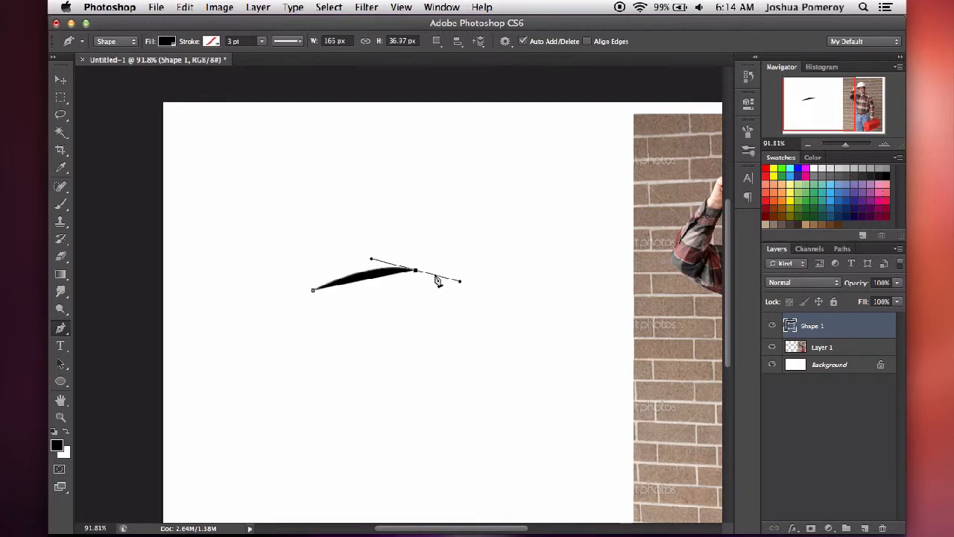
# Step: Add a third anchor curving downward so the segment forms a rounded wedge
pyautogui.moveTo(438, 280); pyautogui.dragTo(462, 286)
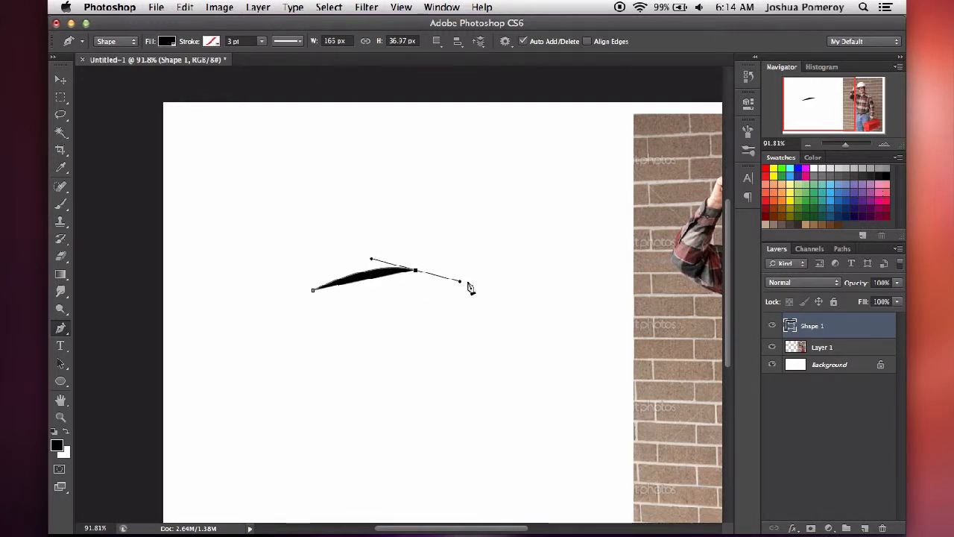
pyautogui.moveTo(459, 283); pyautogui.dragTo(440, 358)
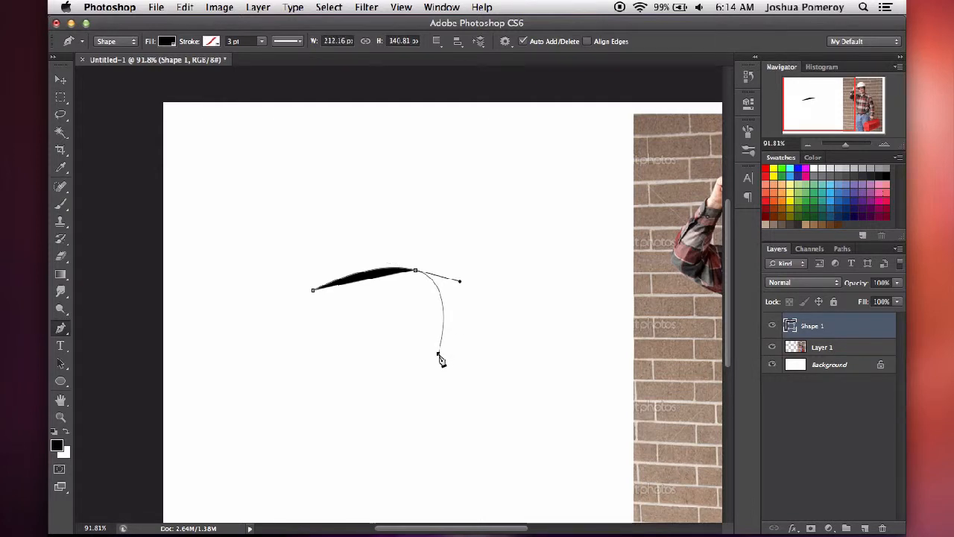
pyautogui.moveTo(440, 356); pyautogui.dragTo(429, 362)
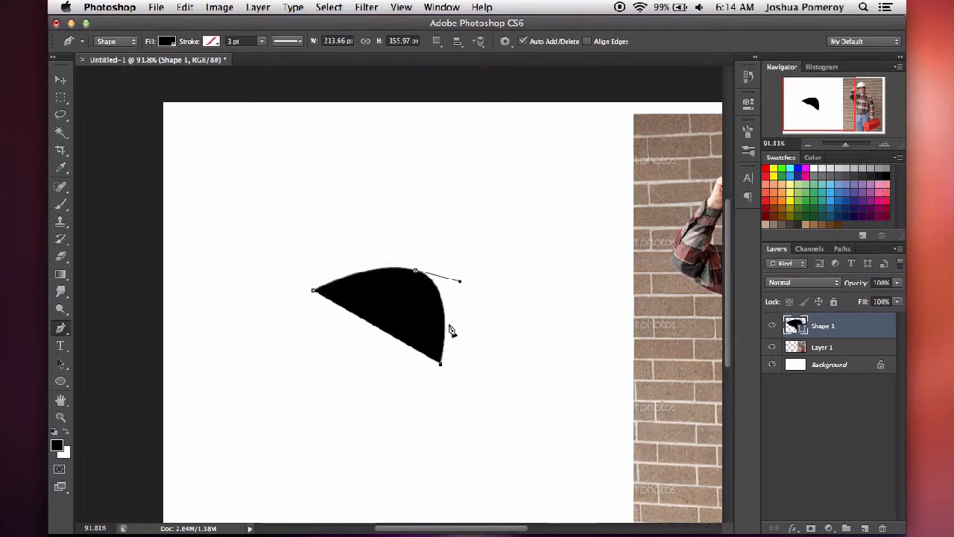
pyautogui.moveTo(453, 381)
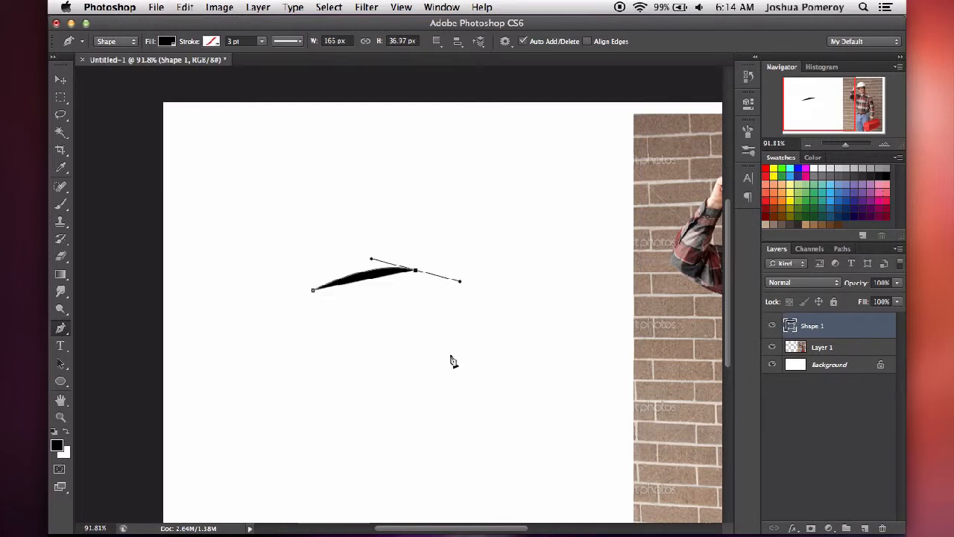
pyautogui.moveTo(459, 286)
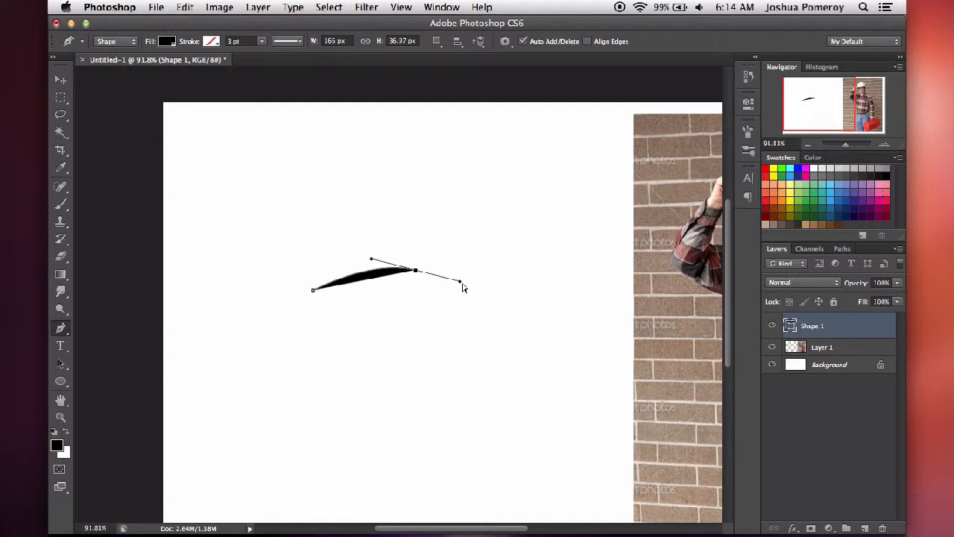
pyautogui.moveTo(459, 283); pyautogui.dragTo(435, 282)
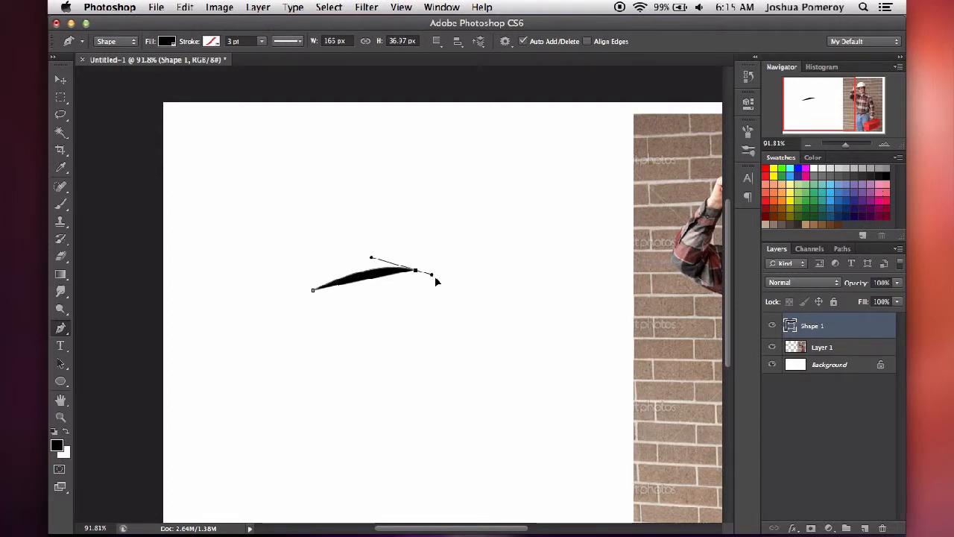
# Step: Place further curved anchors and close Shape 1 into a solid black rounded wedge
pyautogui.moveTo(432, 282); pyautogui.dragTo(453, 206)
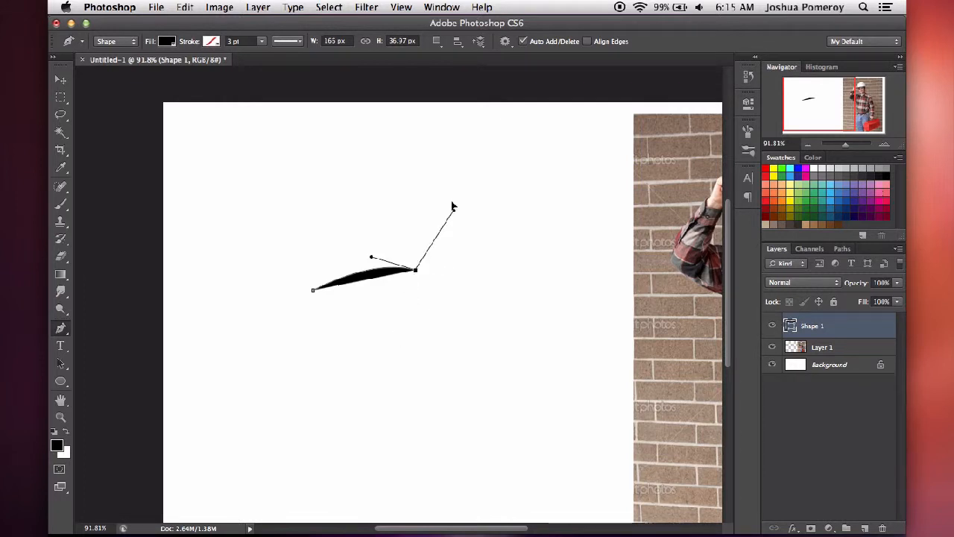
pyautogui.moveTo(453, 207); pyautogui.dragTo(438, 298)
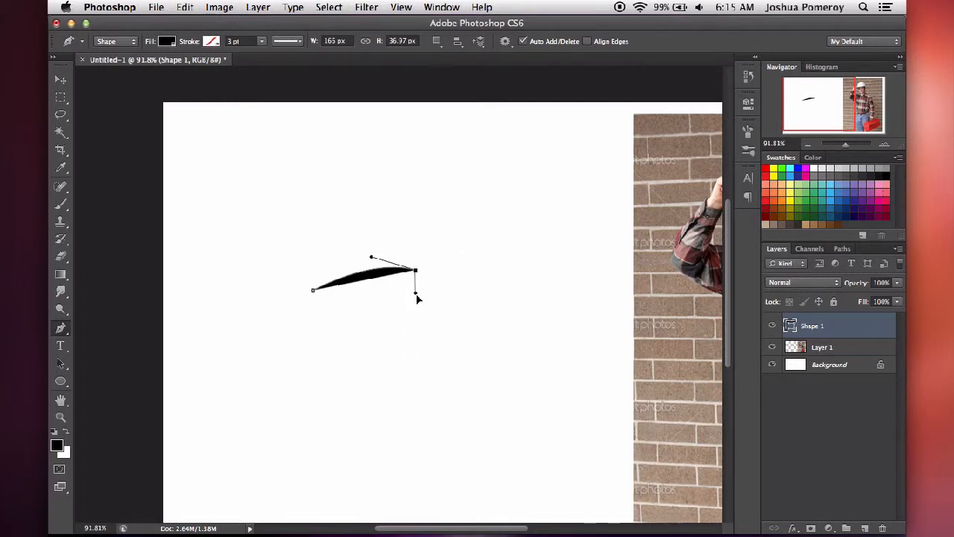
pyautogui.moveTo(417, 298); pyautogui.dragTo(414, 335)
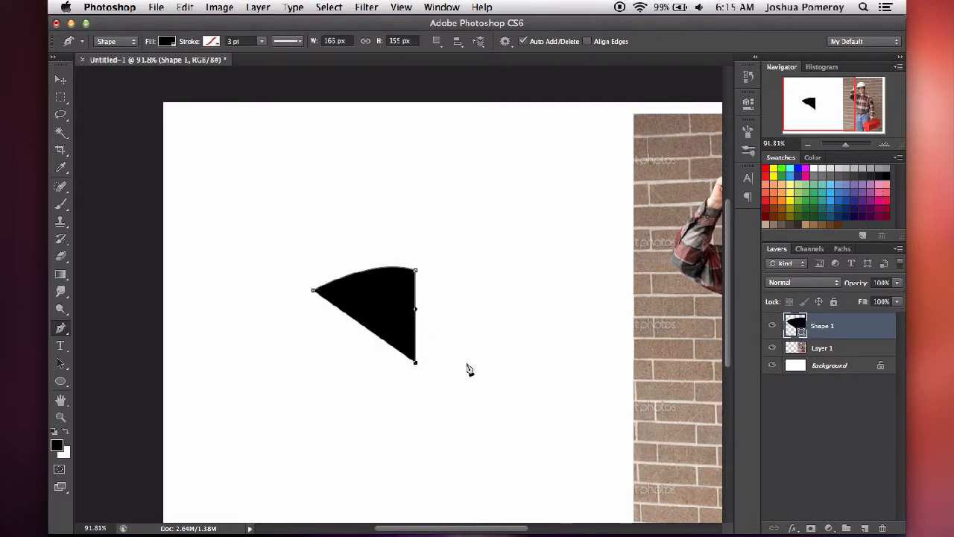
pyautogui.moveTo(438, 371)
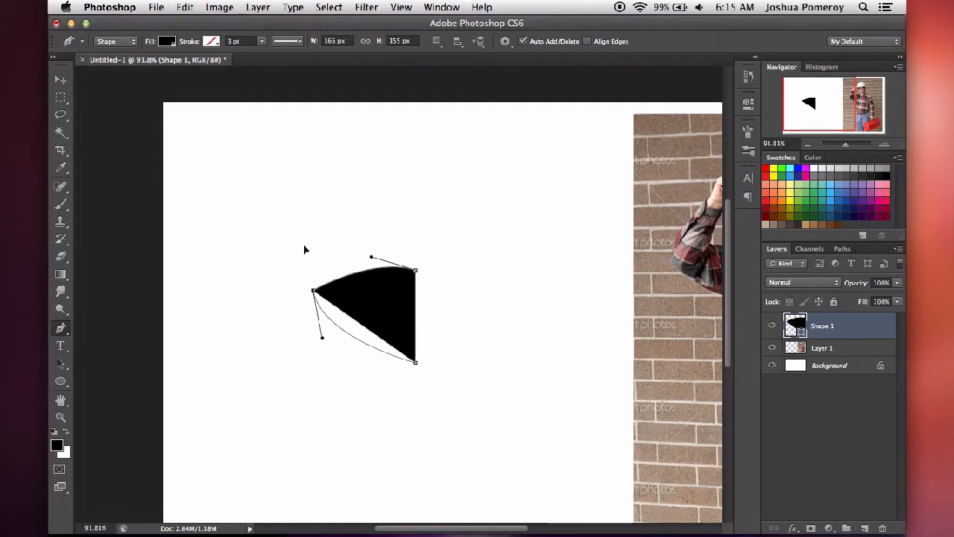
pyautogui.moveTo(322, 336); pyautogui.dragTo(313, 397)
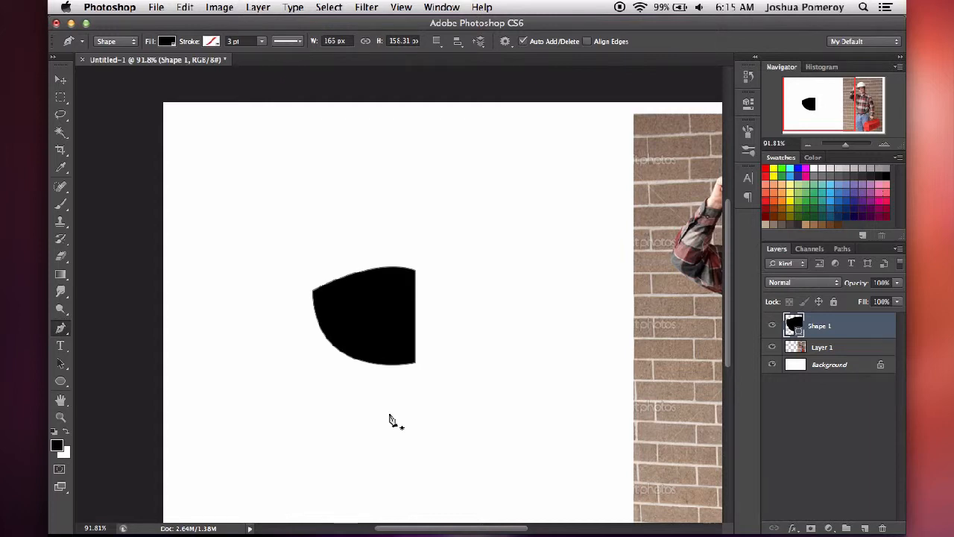
pyautogui.moveTo(694, 337)
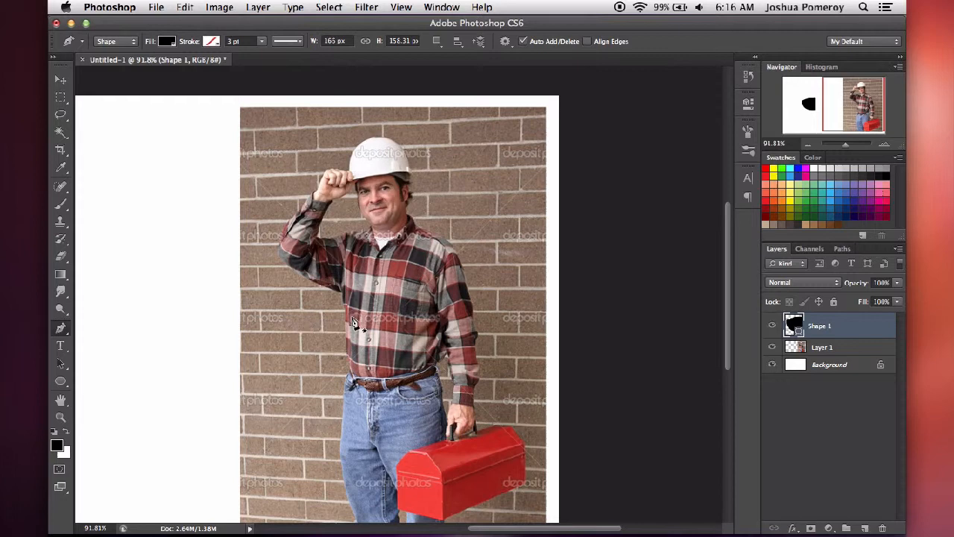
pyautogui.moveTo(121, 47)
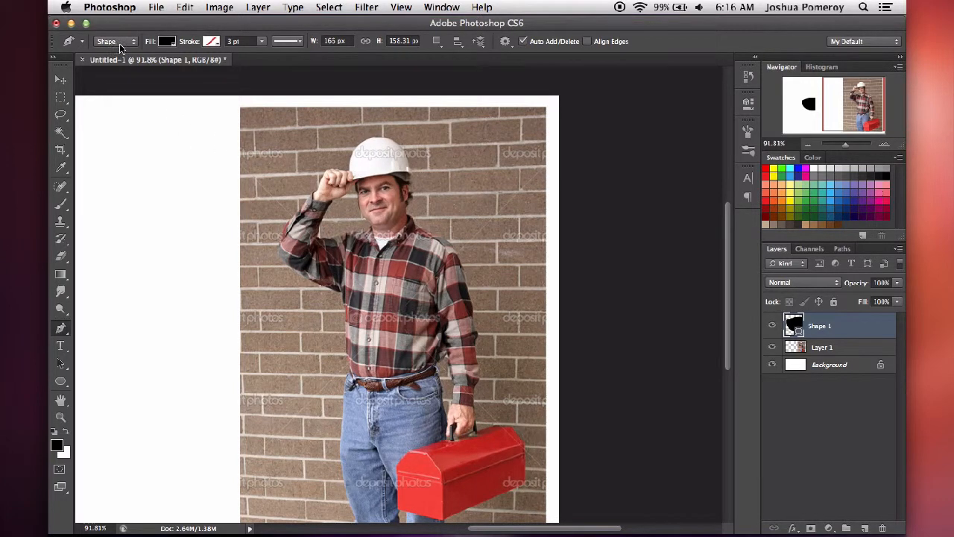
# Step: Switch the Pen tool from Shape to Path mode for tracing the worker photo
pyautogui.click(117, 42)
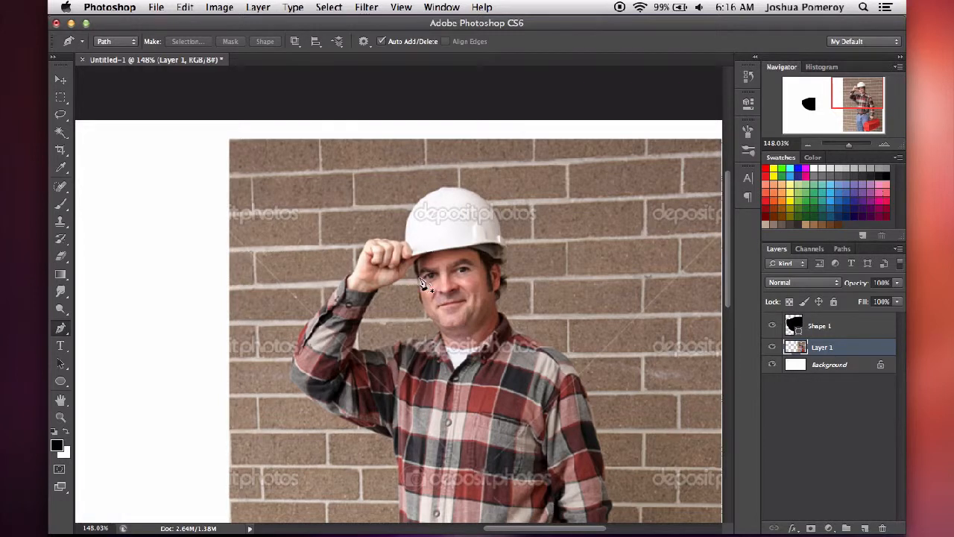
# Step: Try the Quick Selection tool on the brick wall beside the worker, extending it upward
pyautogui.click(59, 132)
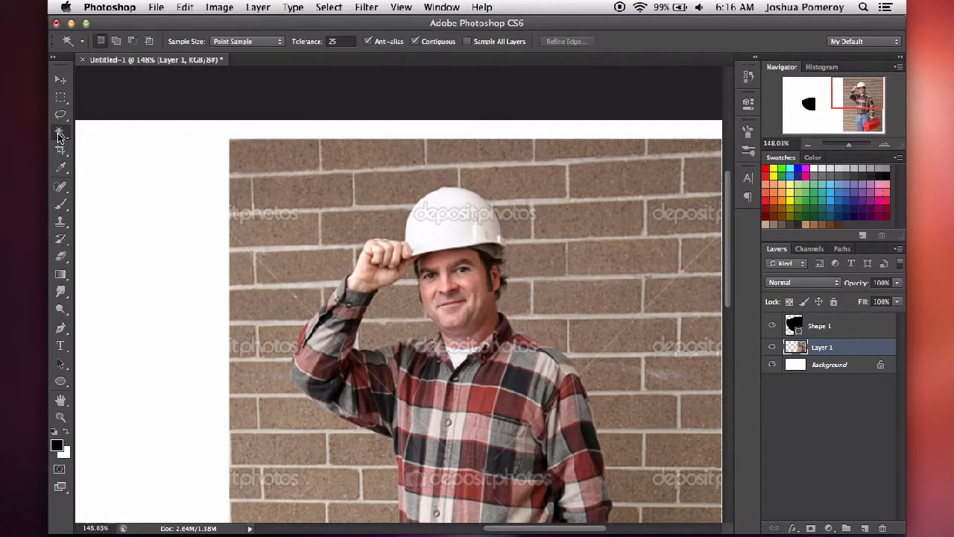
pyautogui.click(61, 131)
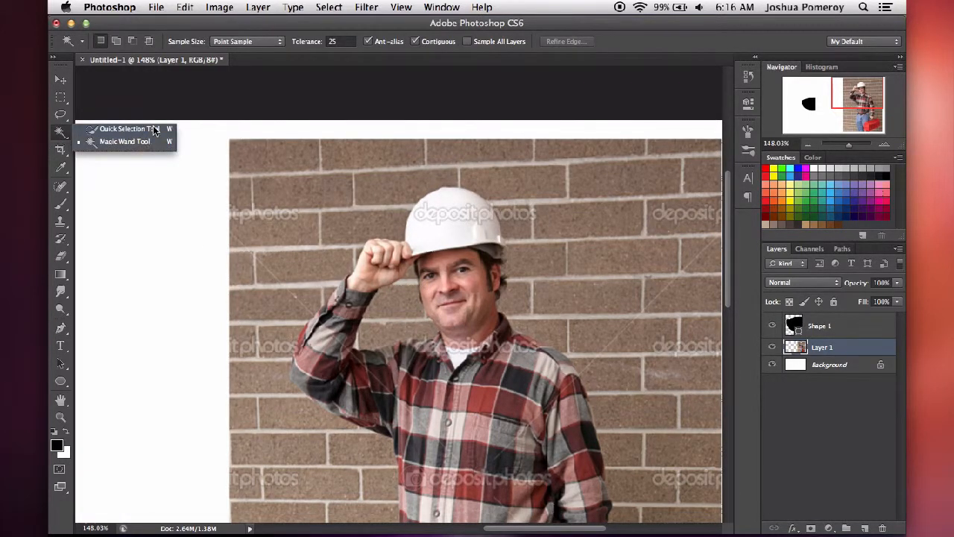
pyautogui.click(122, 128)
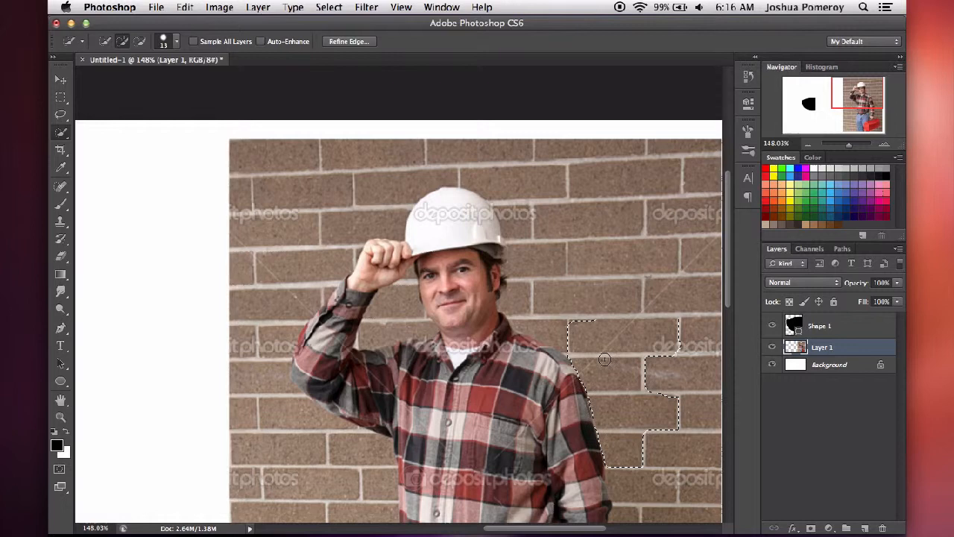
pyautogui.click(60, 79)
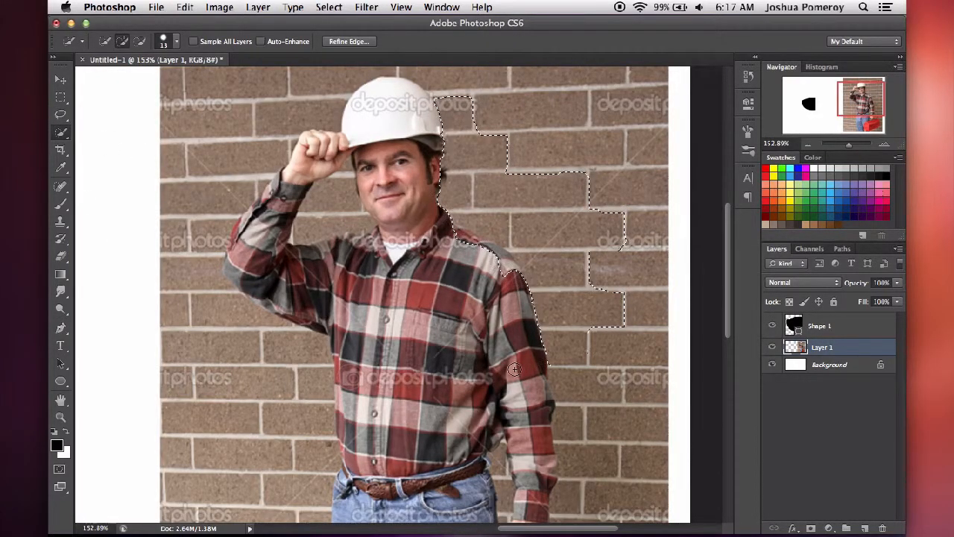
pyautogui.click(328, 6)
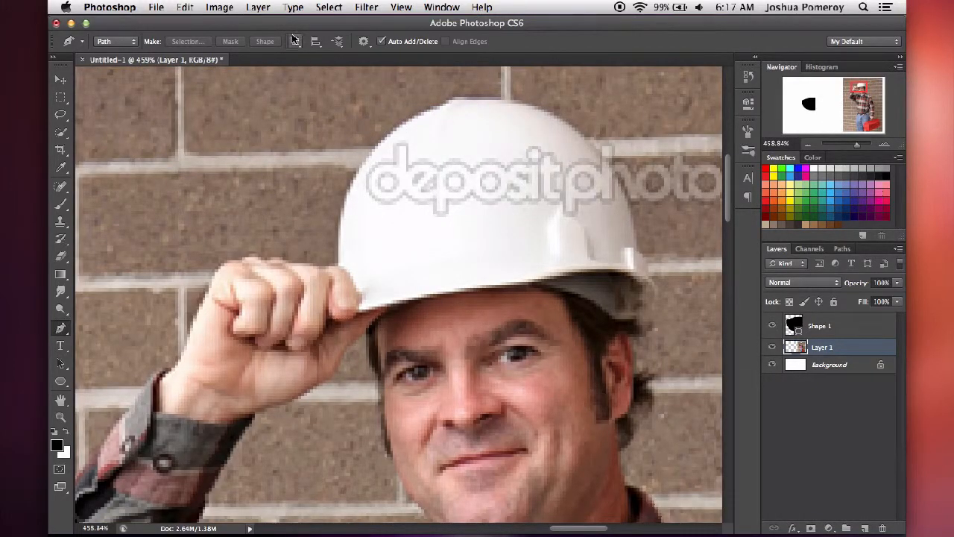
# Step: Set path operations to Combine Shapes and begin the curved segment down the hard hat's left edge
pyautogui.click(295, 42)
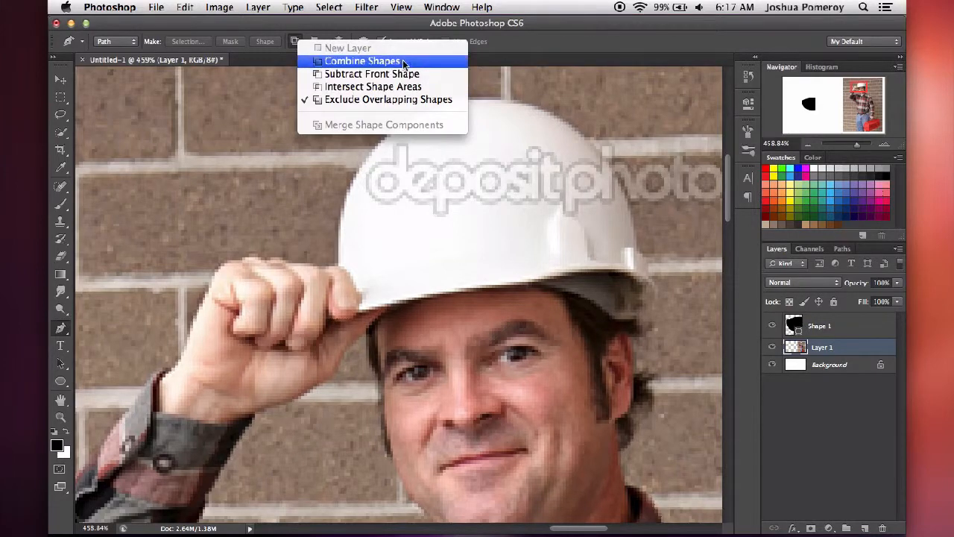
pyautogui.click(369, 60)
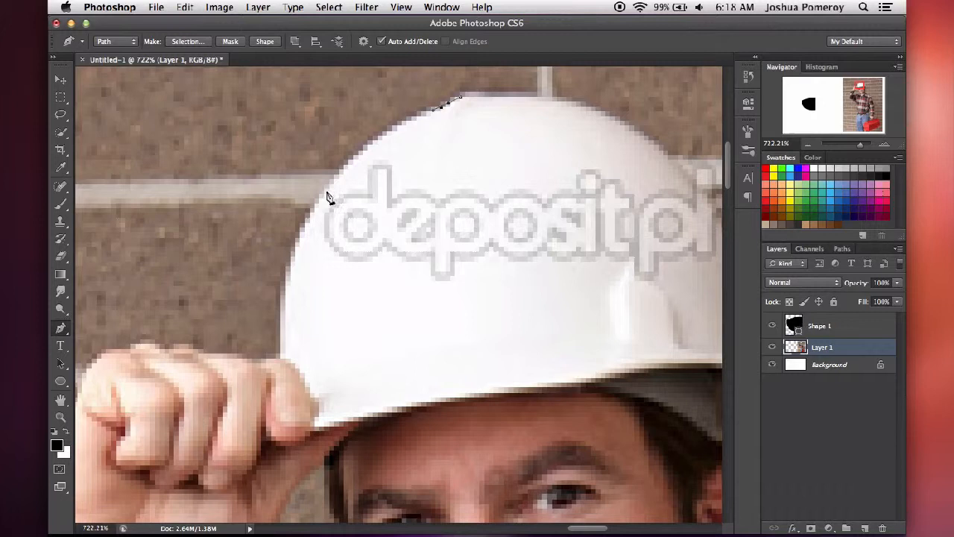
pyautogui.moveTo(287, 367)
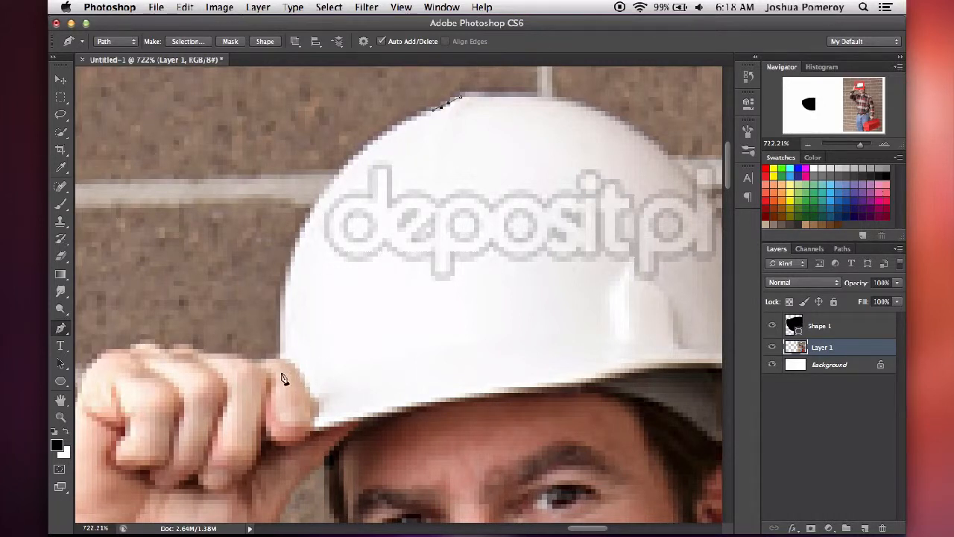
pyautogui.moveTo(346, 175)
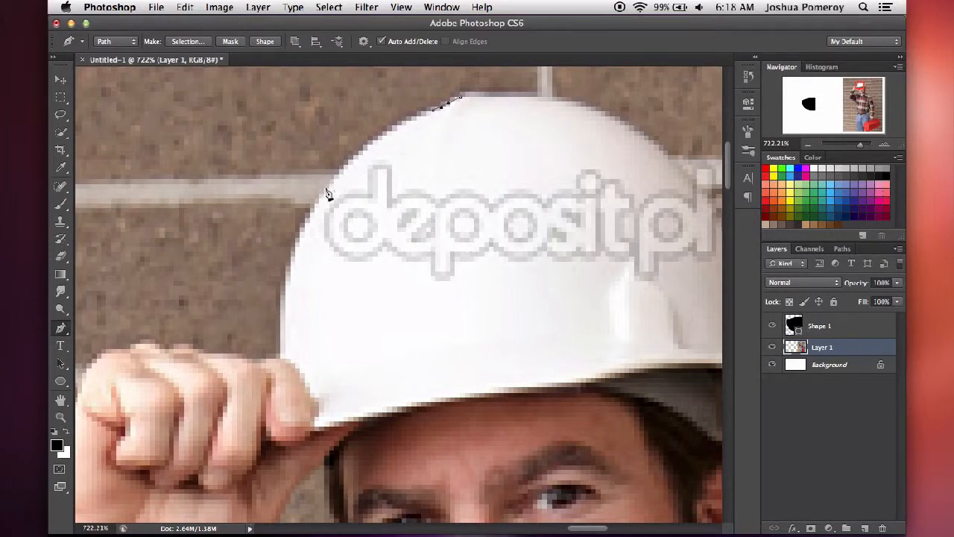
pyautogui.moveTo(262, 364)
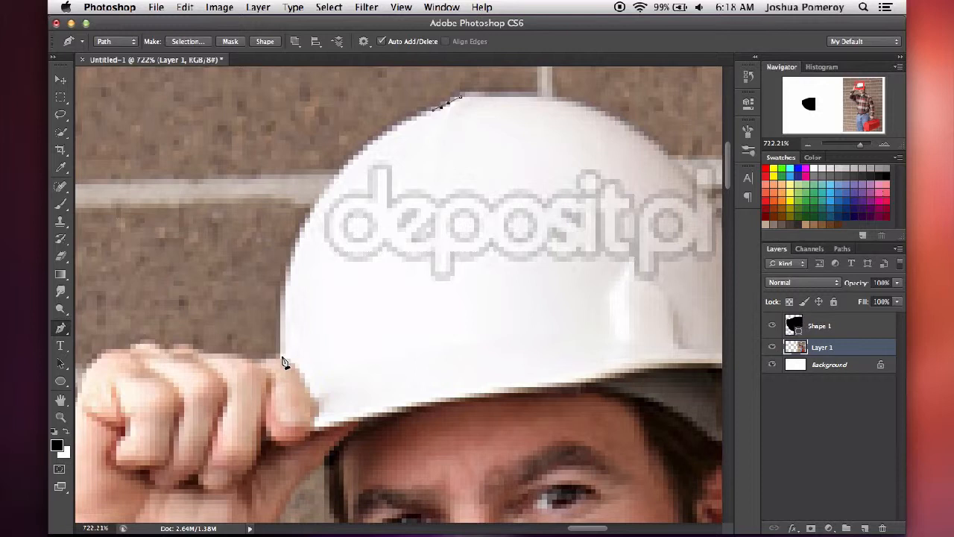
pyautogui.click(281, 369)
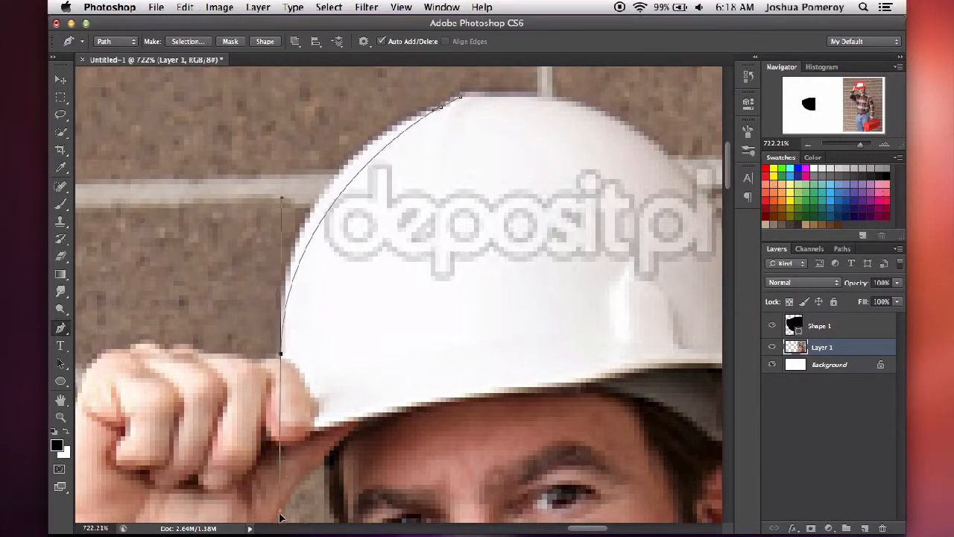
pyautogui.scroll(-3)
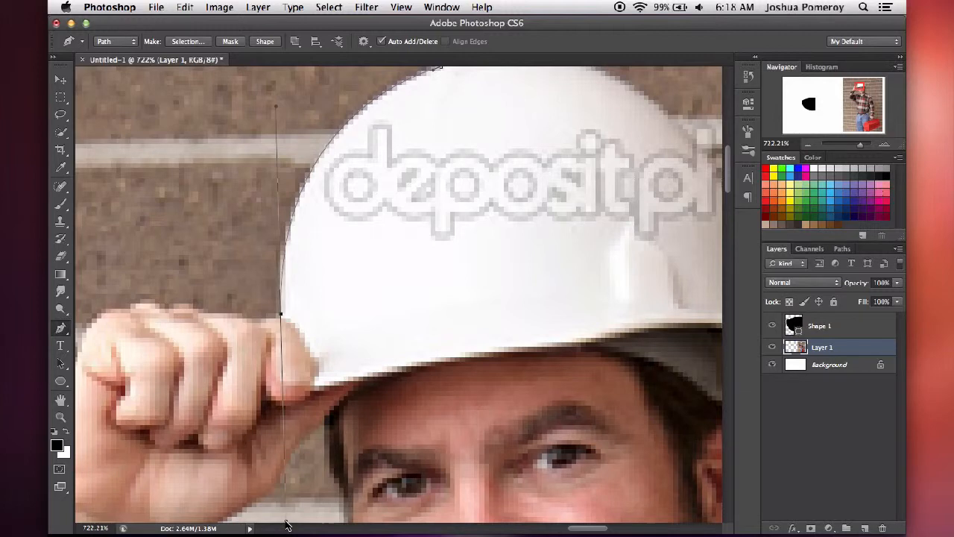
pyautogui.moveTo(307, 468)
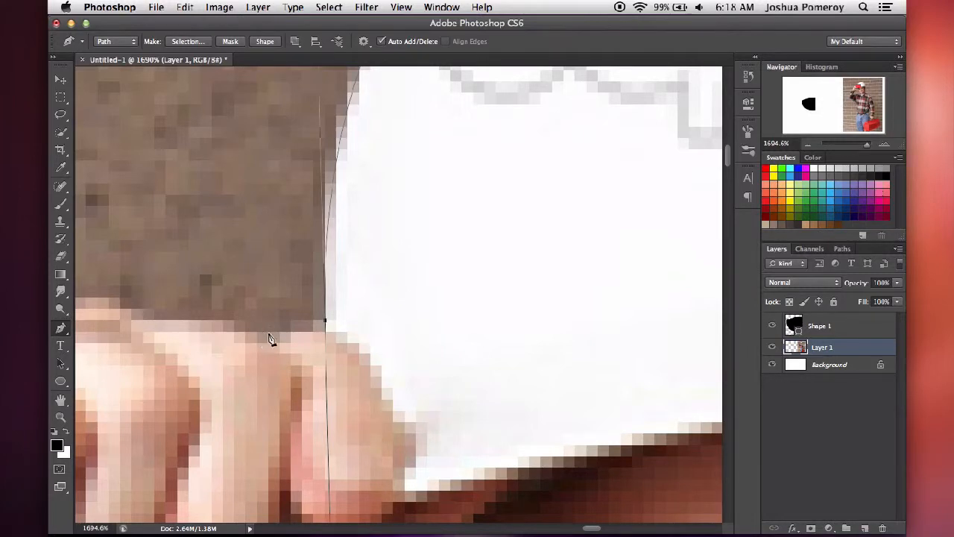
pyautogui.moveTo(279, 331)
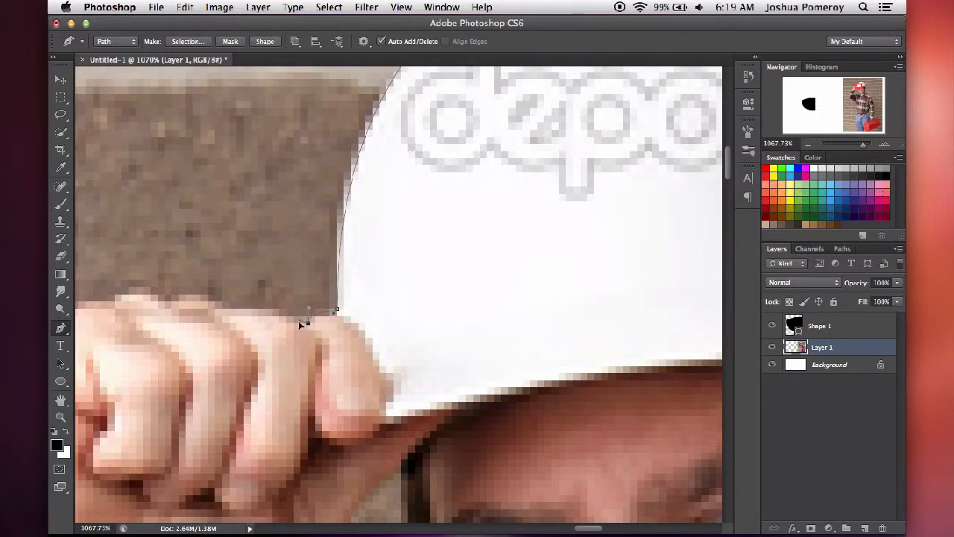
pyautogui.moveTo(301, 334)
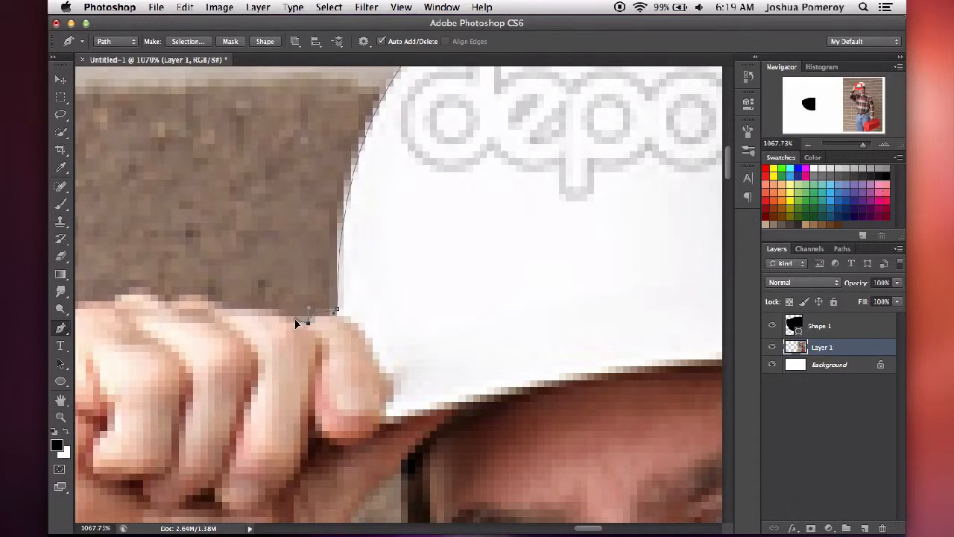
pyautogui.moveTo(280, 325)
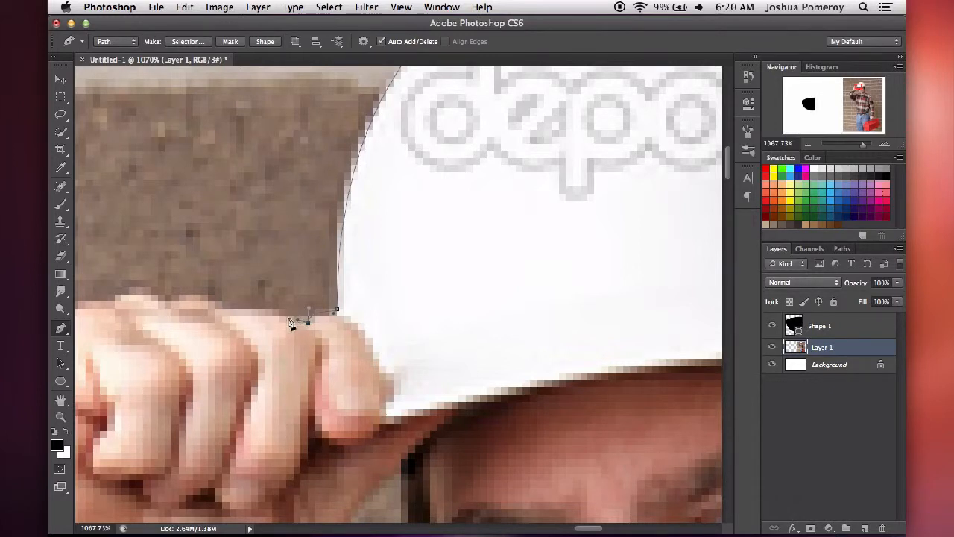
pyautogui.moveTo(263, 322)
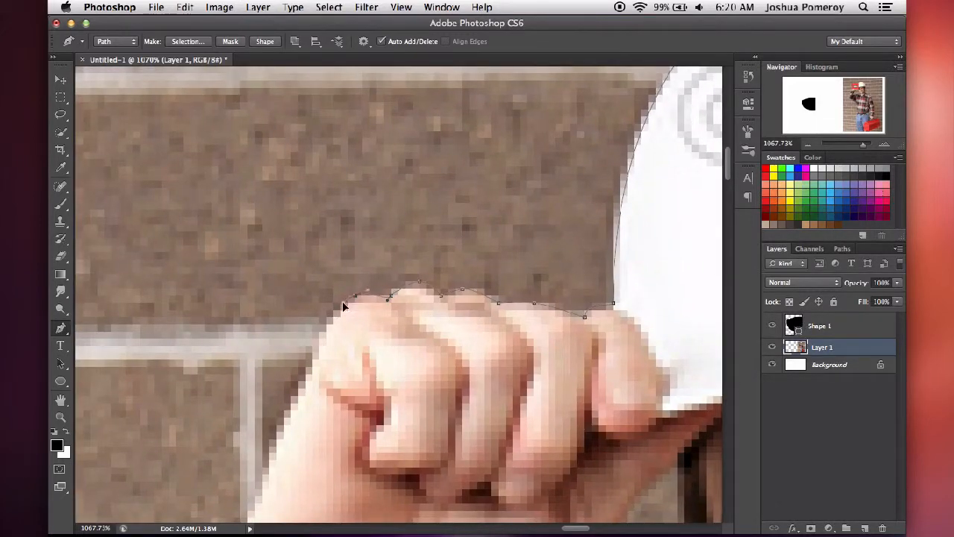
# Step: Add path anchors over the knuckles and at the outer edge of the fist
pyautogui.click(313, 399)
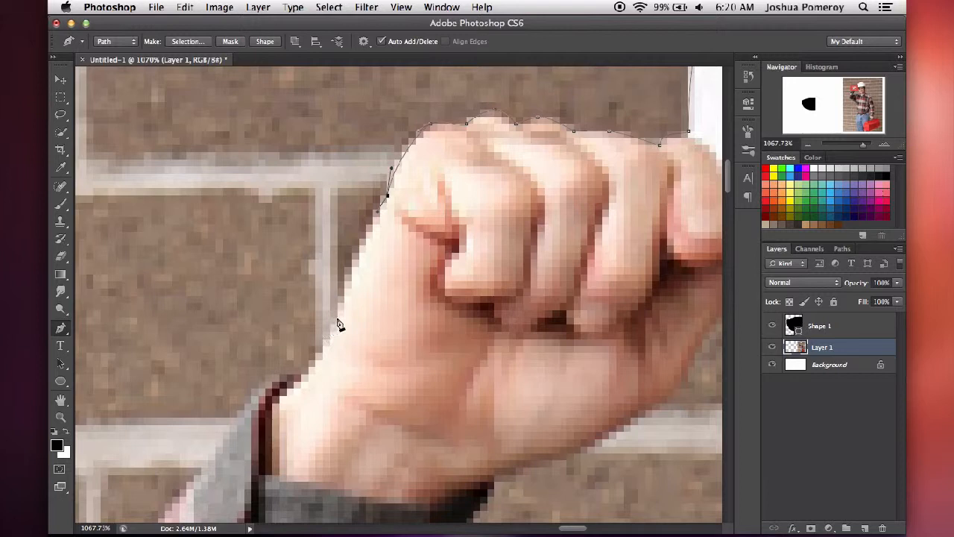
pyautogui.click(337, 331)
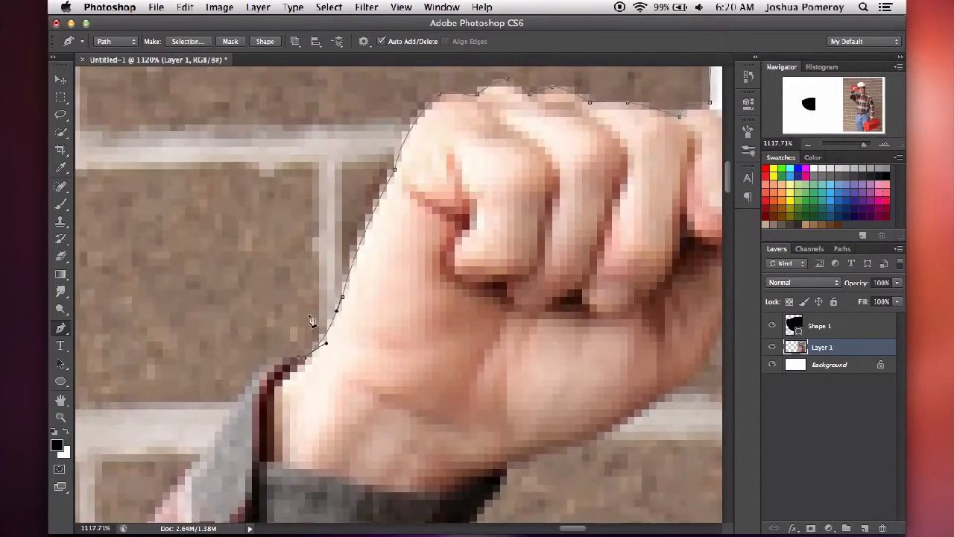
pyautogui.moveTo(252, 400)
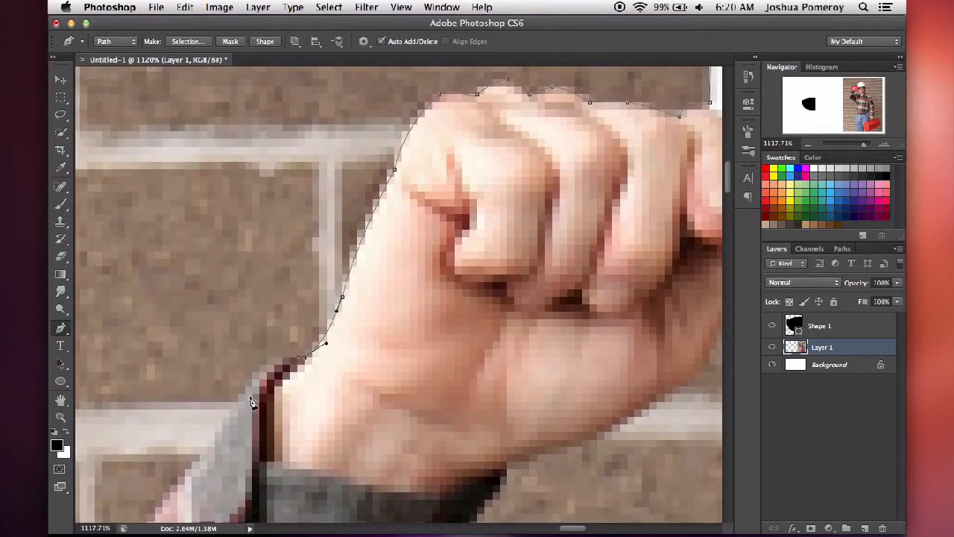
# Step: Continue the outline down the wrist and along the plaid sleeve with straight and curved anchors
pyautogui.click(232, 453)
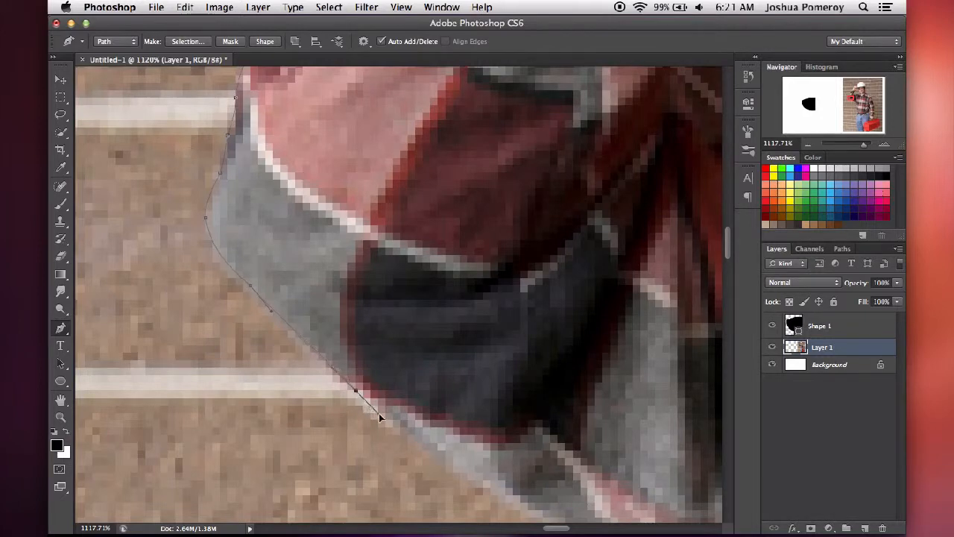
pyautogui.scroll(-3)
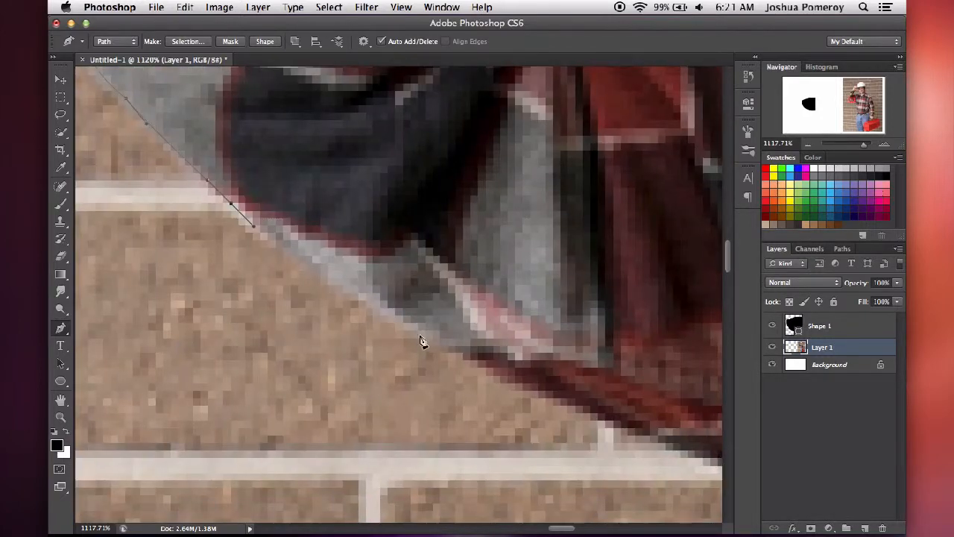
pyautogui.click(454, 363)
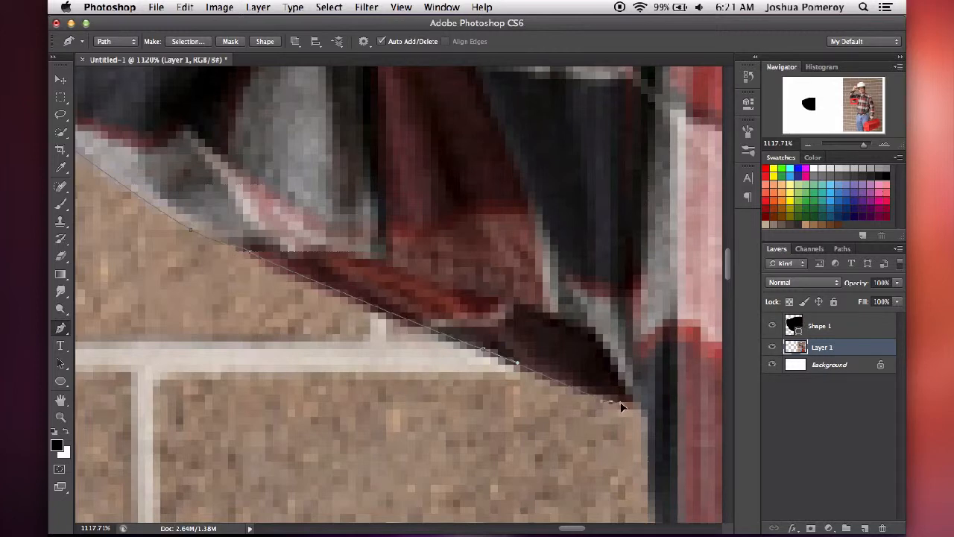
pyautogui.click(647, 402)
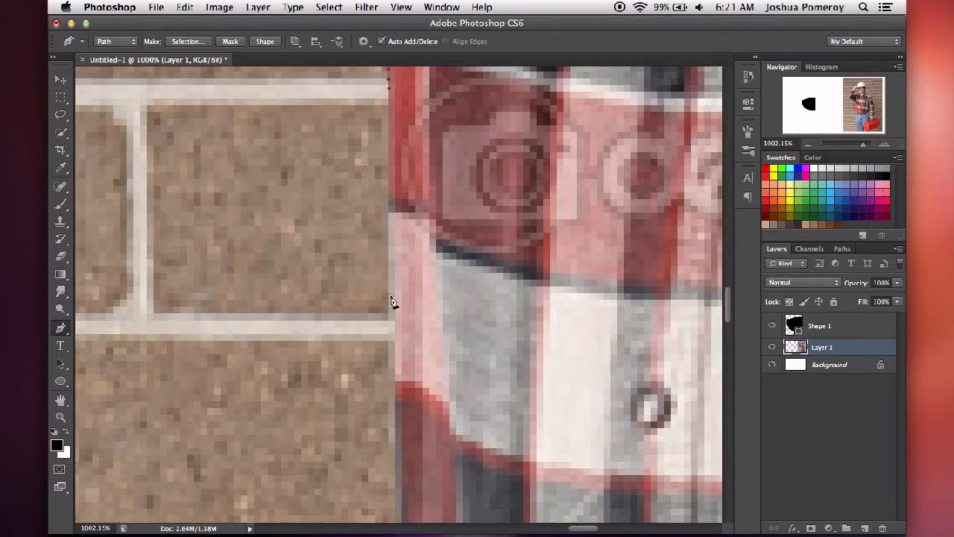
pyautogui.moveTo(393, 301); pyautogui.dragTo(414, 252)
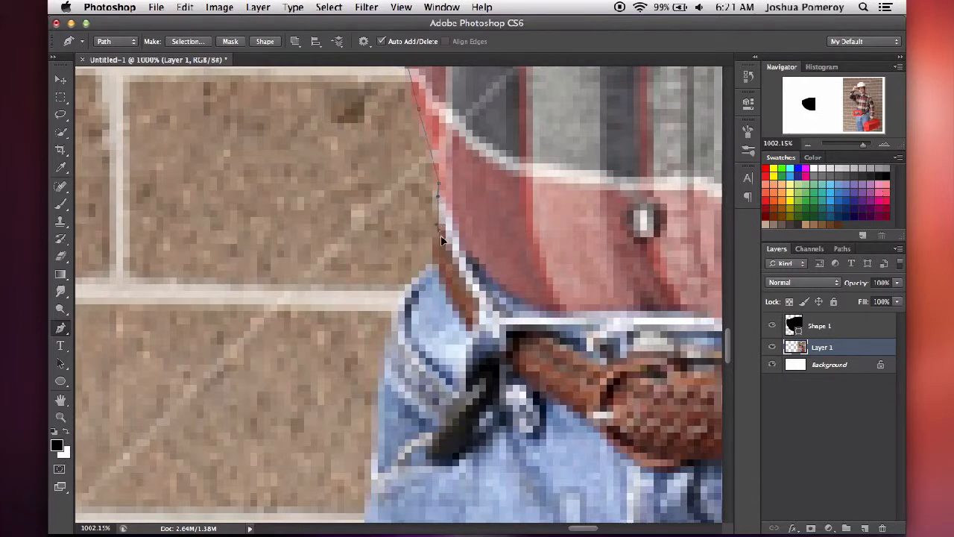
pyautogui.moveTo(434, 271)
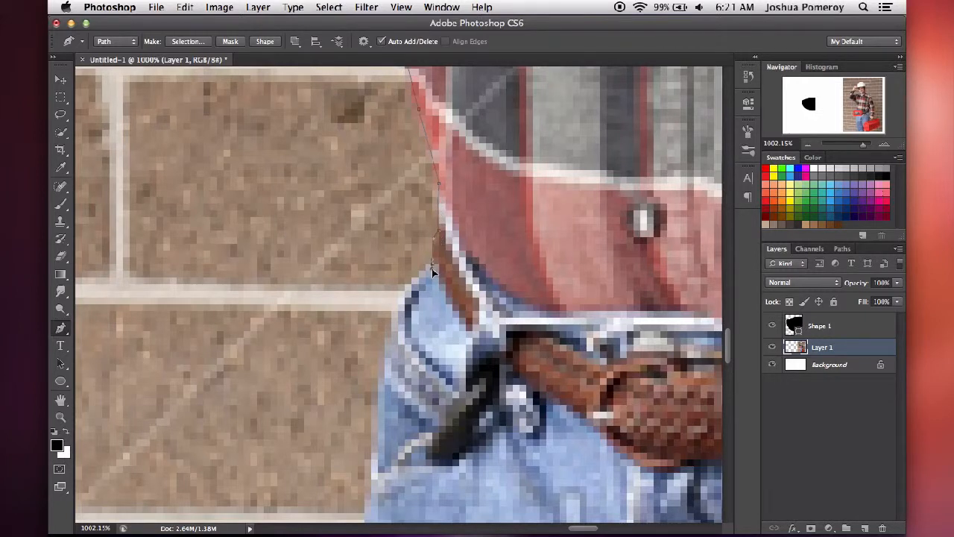
pyautogui.moveTo(395, 313)
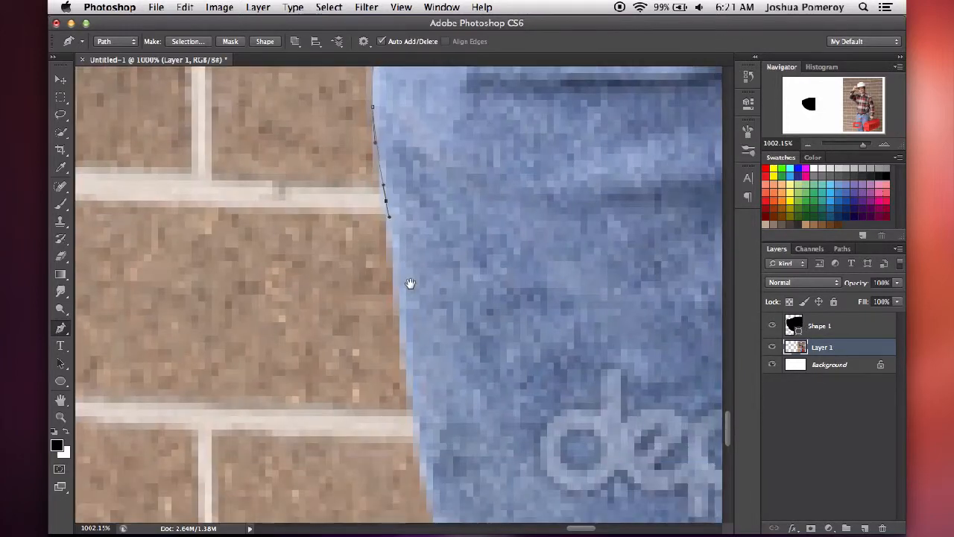
# Step: Extend the path past the belt down the outer edge of the jeans to its corner
pyautogui.click(401, 319)
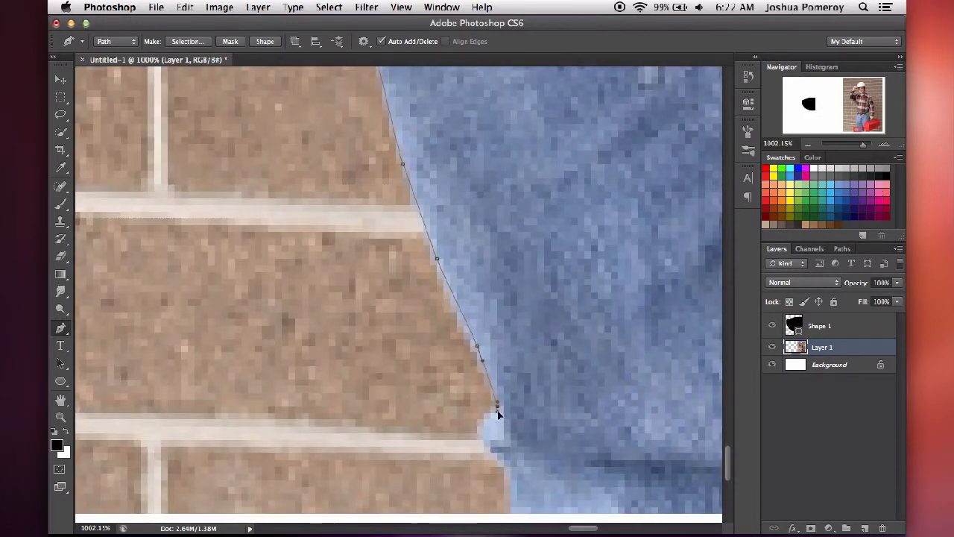
pyautogui.click(485, 444)
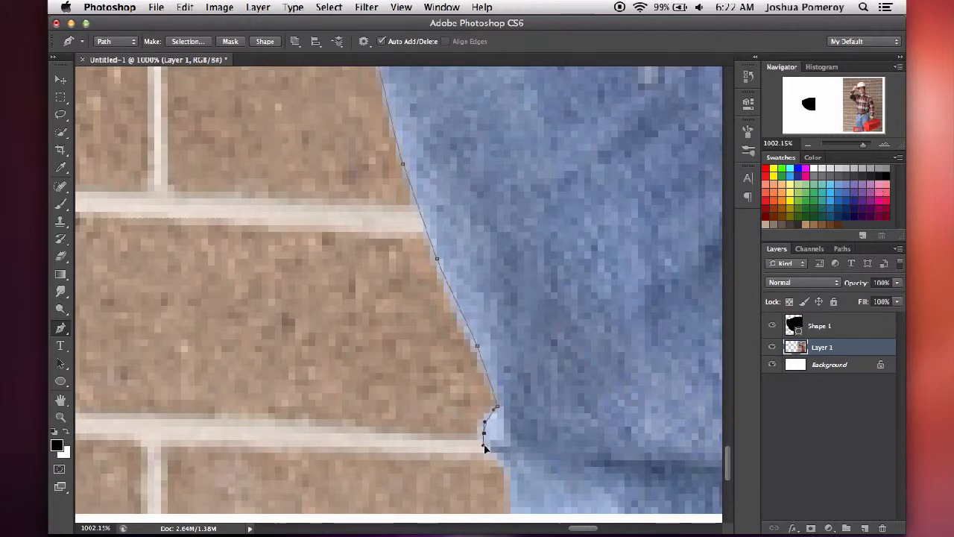
pyautogui.click(492, 444)
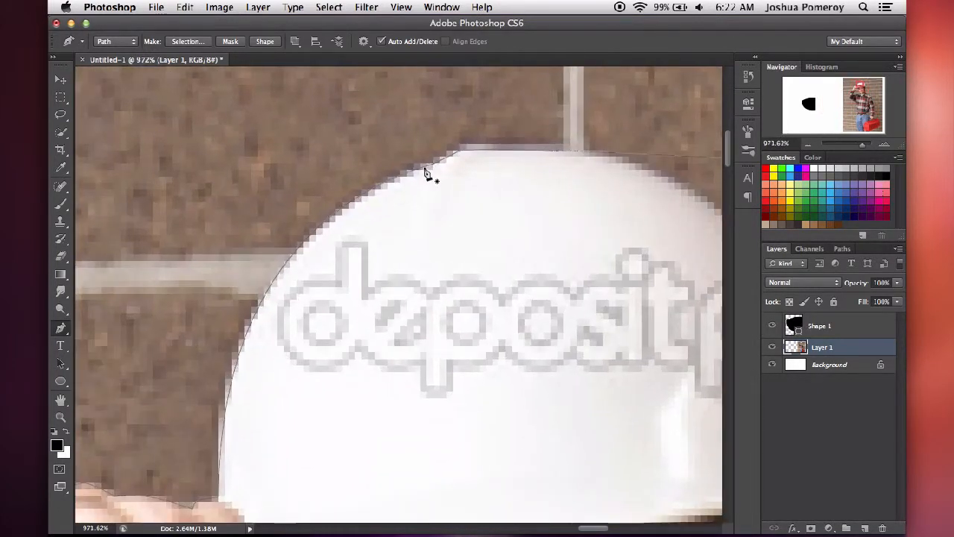
# Step: Apply the finished path as a vector mask via its context menu, then zoom toward the raised hand
pyautogui.rightClick(425, 173)
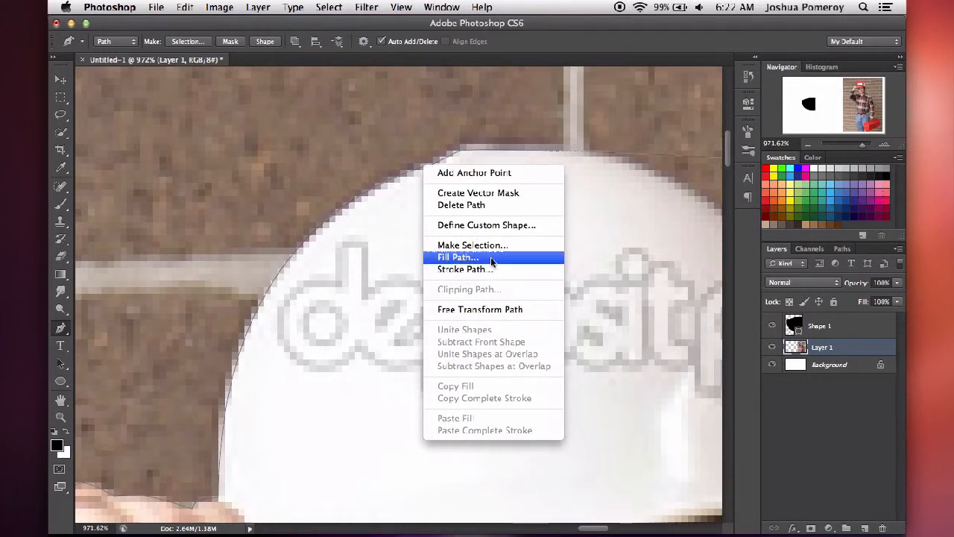
pyautogui.moveTo(507, 269)
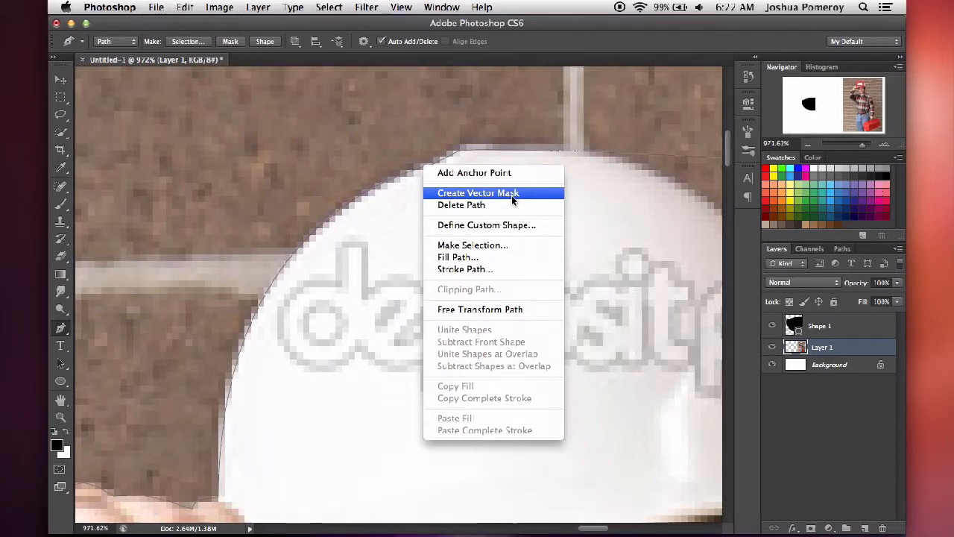
pyautogui.click(477, 192)
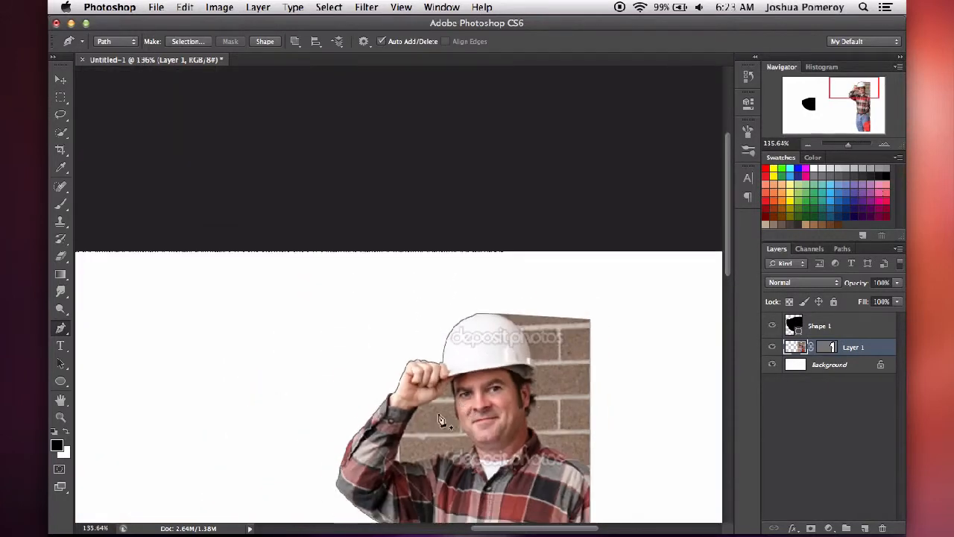
pyautogui.click(830, 363)
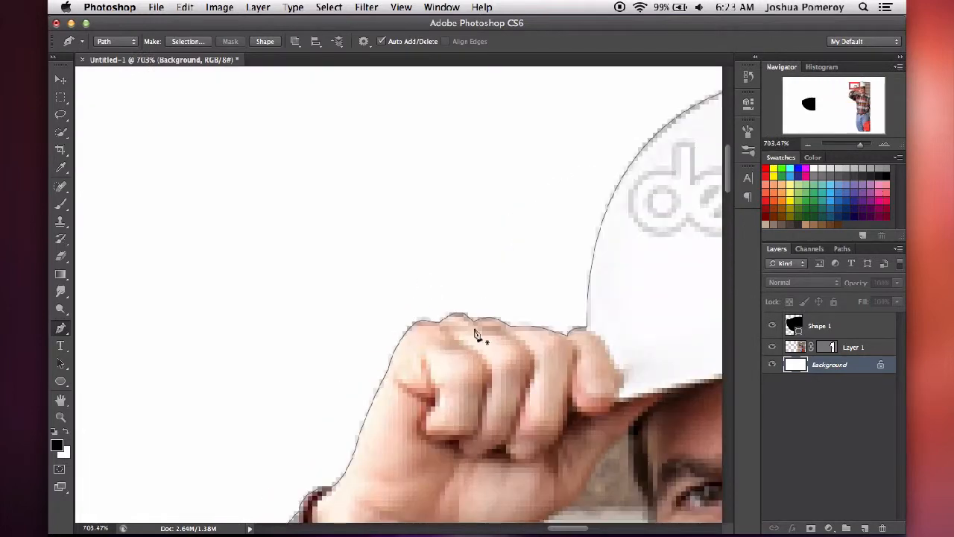
# Step: Select Layer 1's vector mask and reveal its anchor points with the Path then Direct Selection tools
pyautogui.click(820, 325)
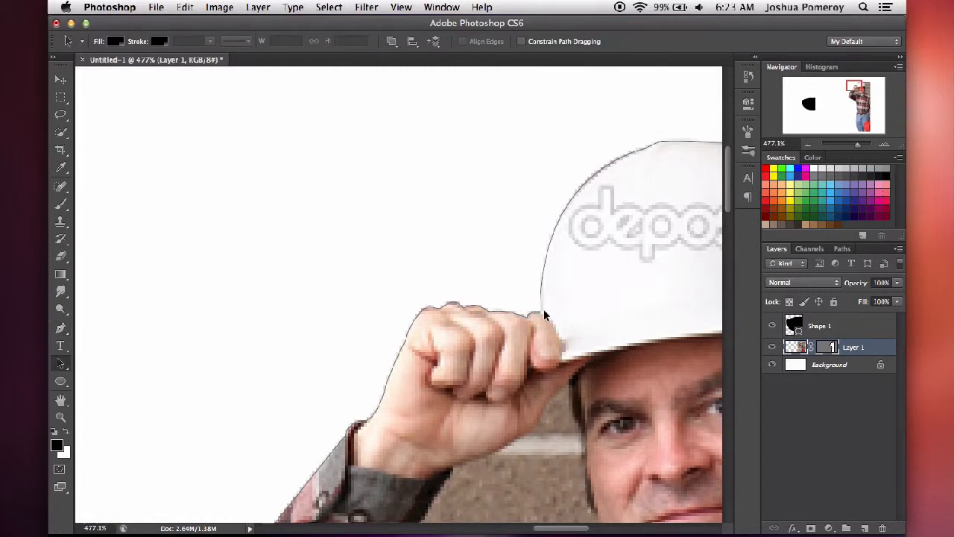
pyautogui.moveTo(61, 367)
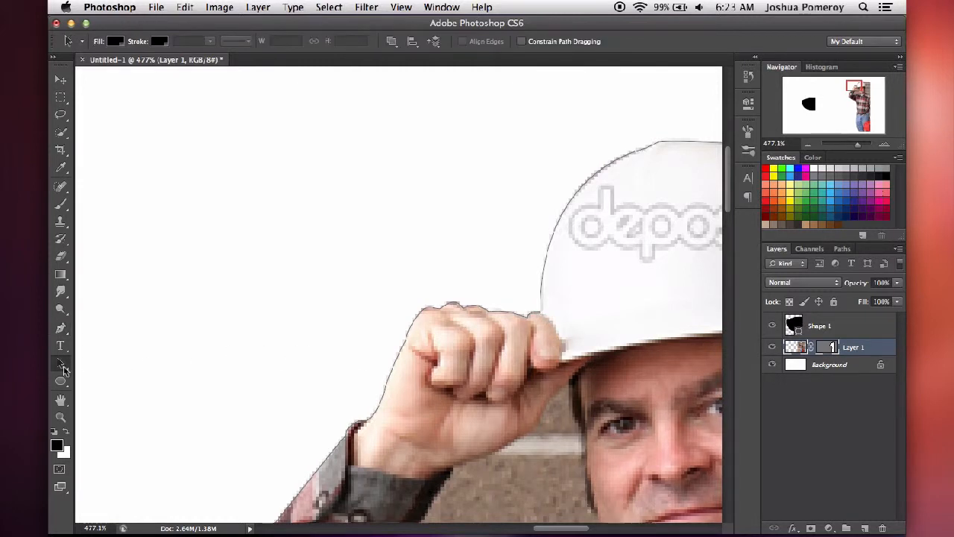
pyautogui.moveTo(59, 365)
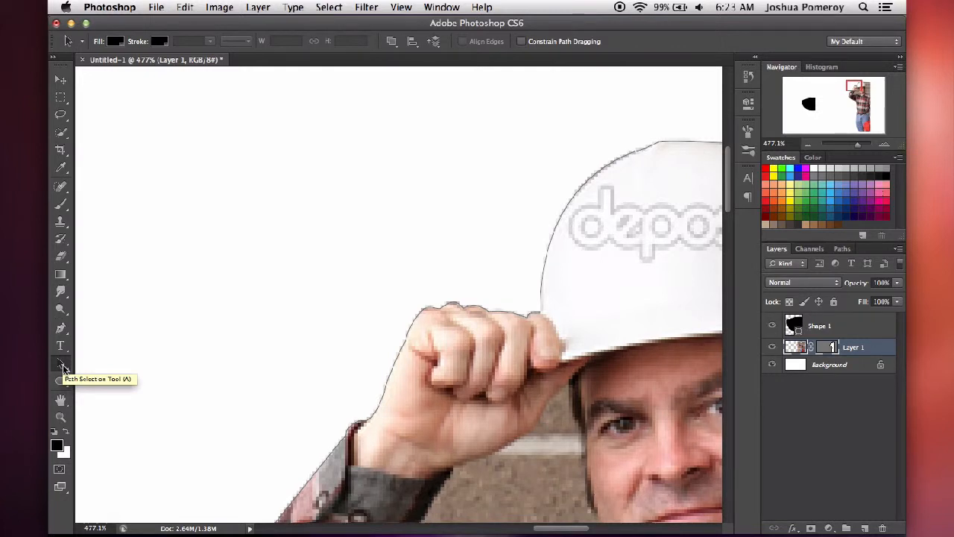
pyautogui.click(60, 364)
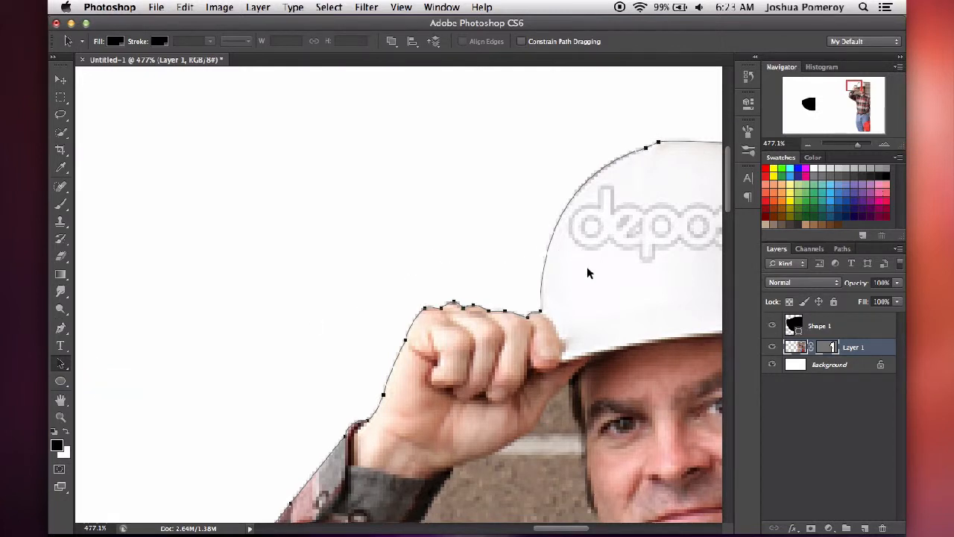
pyautogui.moveTo(513, 337)
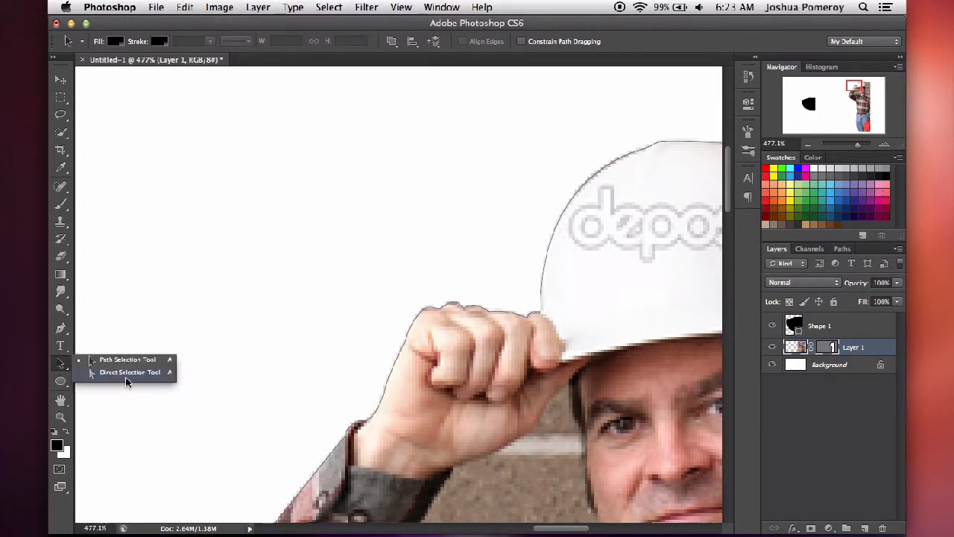
pyautogui.click(129, 372)
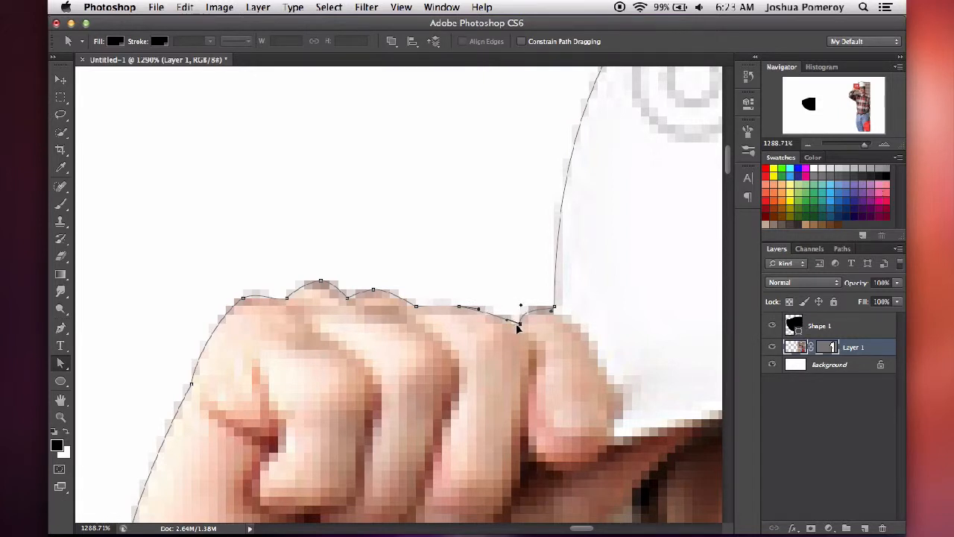
pyautogui.moveTo(507, 325)
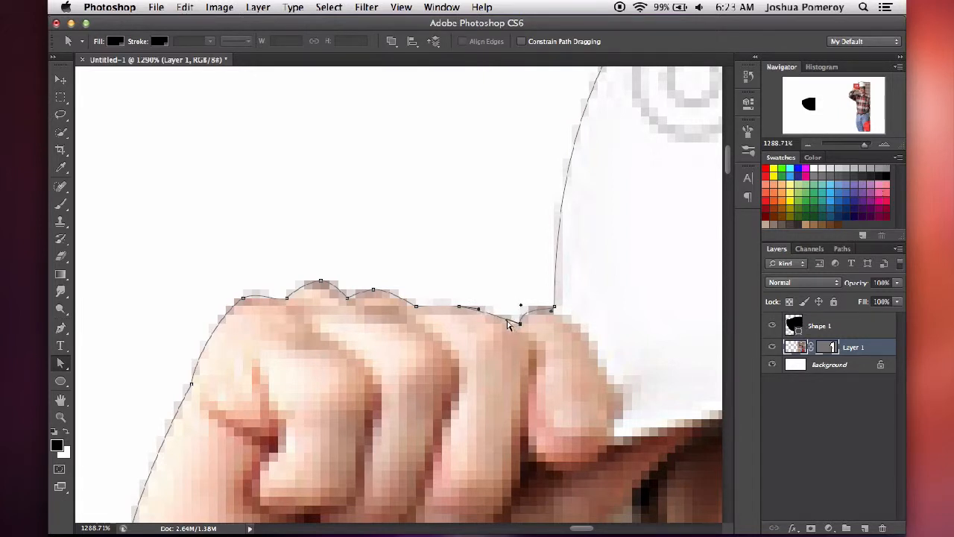
pyautogui.moveTo(523, 328)
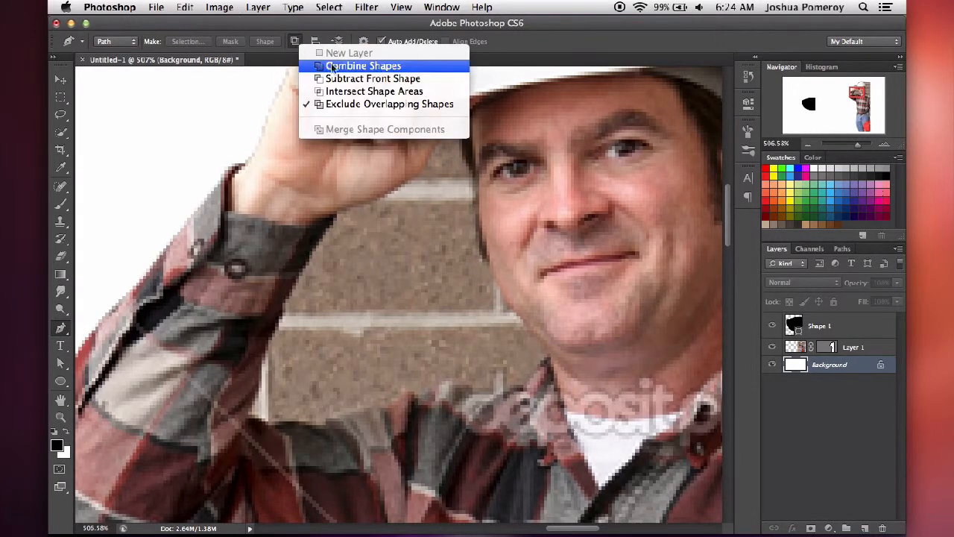
# Step: Set Path Operations to Combine Shapes and reselect Layer 1's vector mask
pyautogui.click(367, 66)
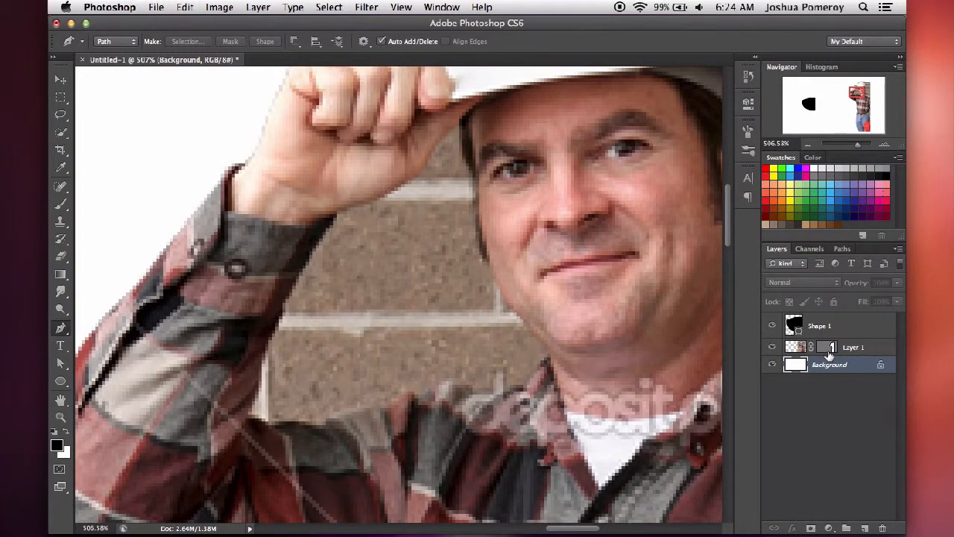
pyautogui.click(853, 346)
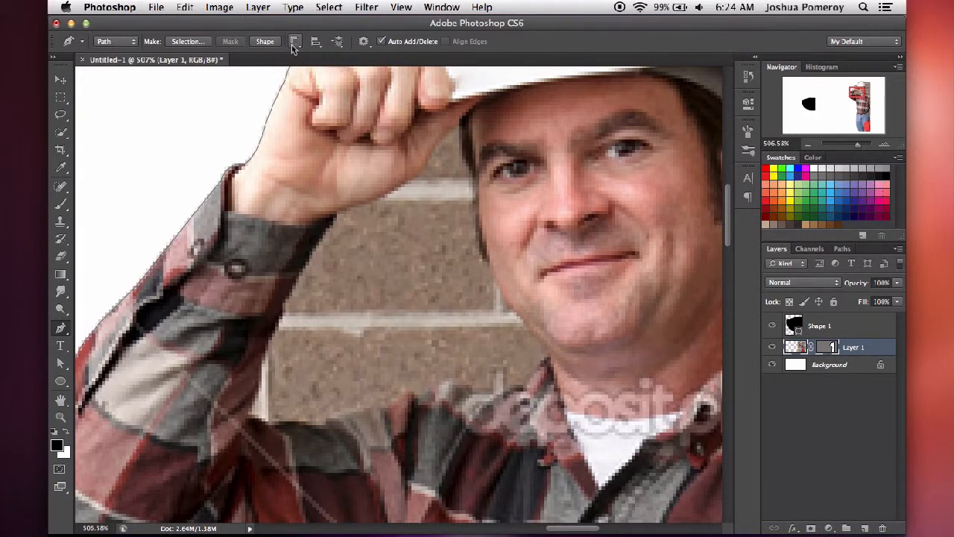
pyautogui.moveTo(296, 42)
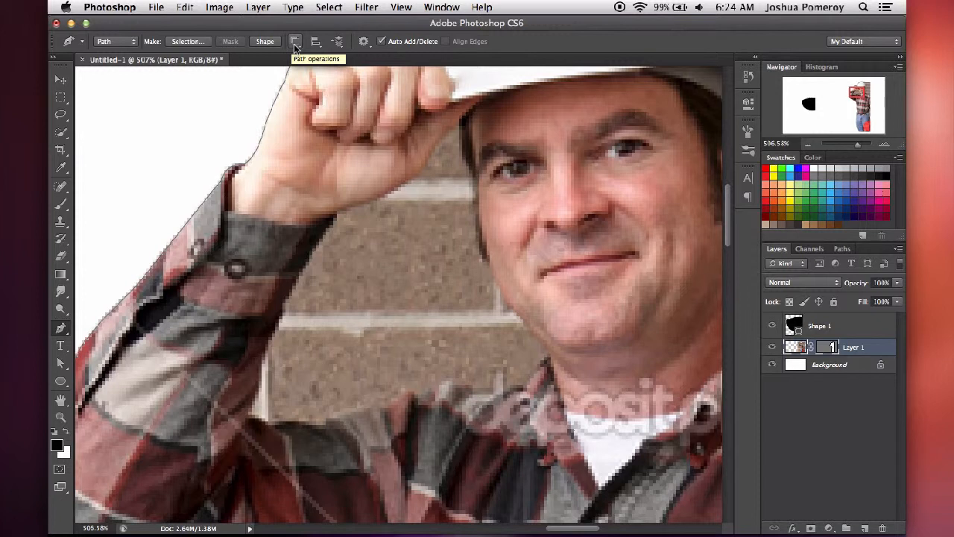
pyautogui.moveTo(817, 331)
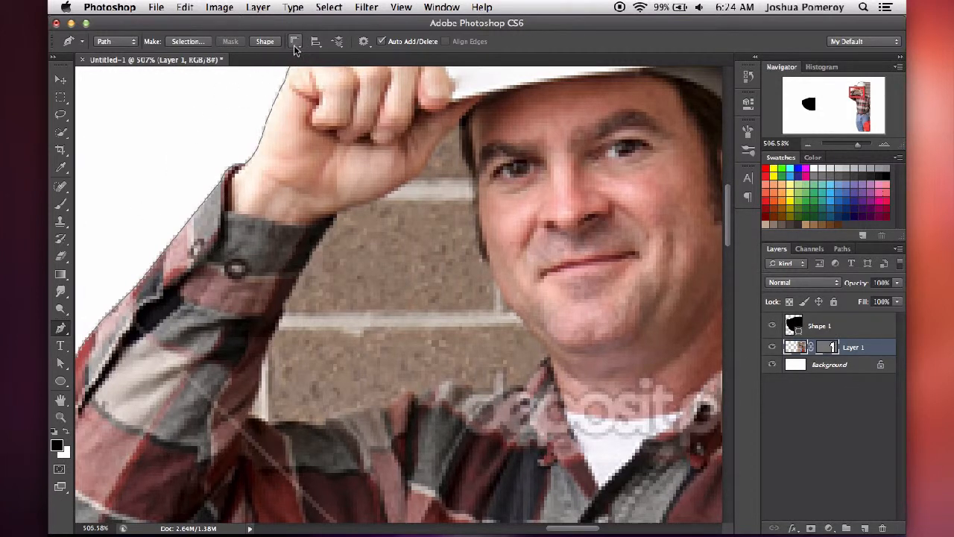
pyautogui.moveTo(875, 411)
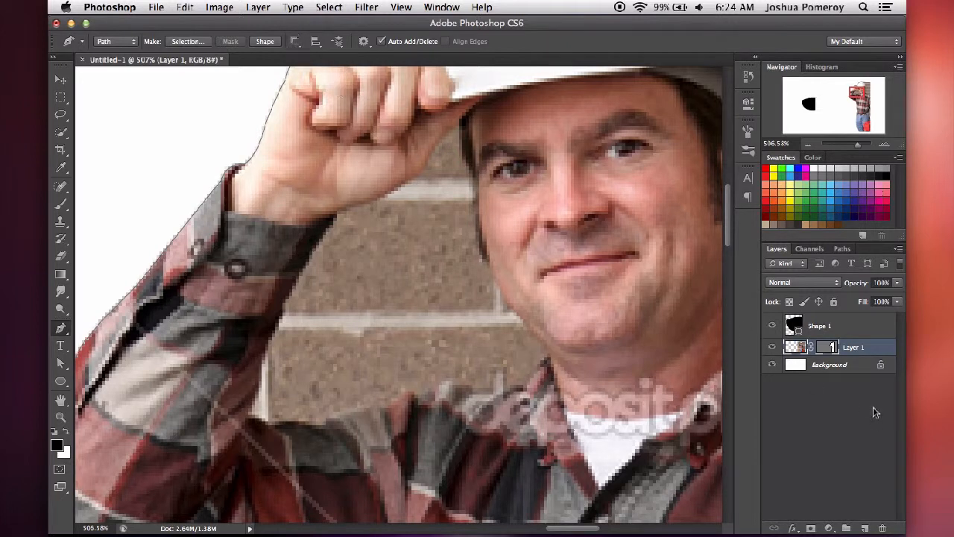
pyautogui.moveTo(829, 350)
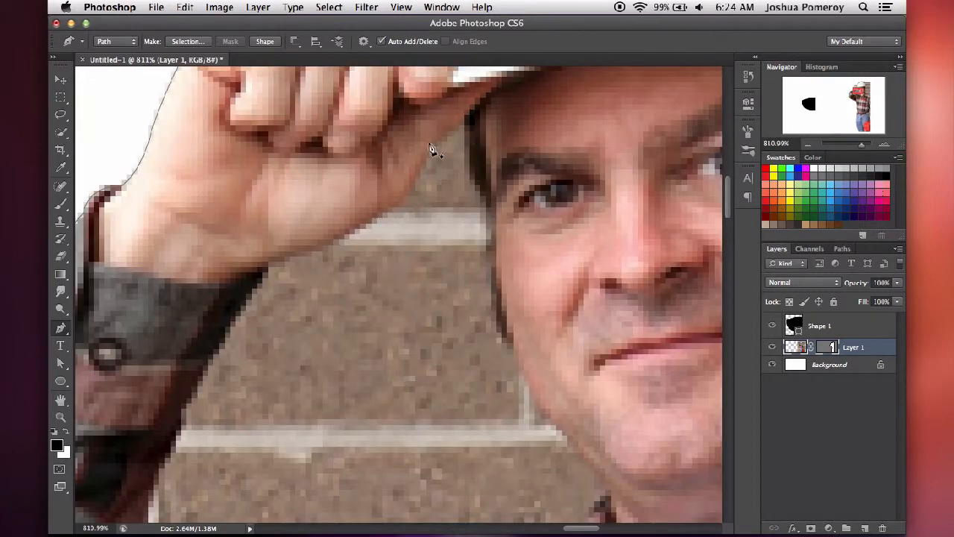
pyautogui.moveTo(525, 261)
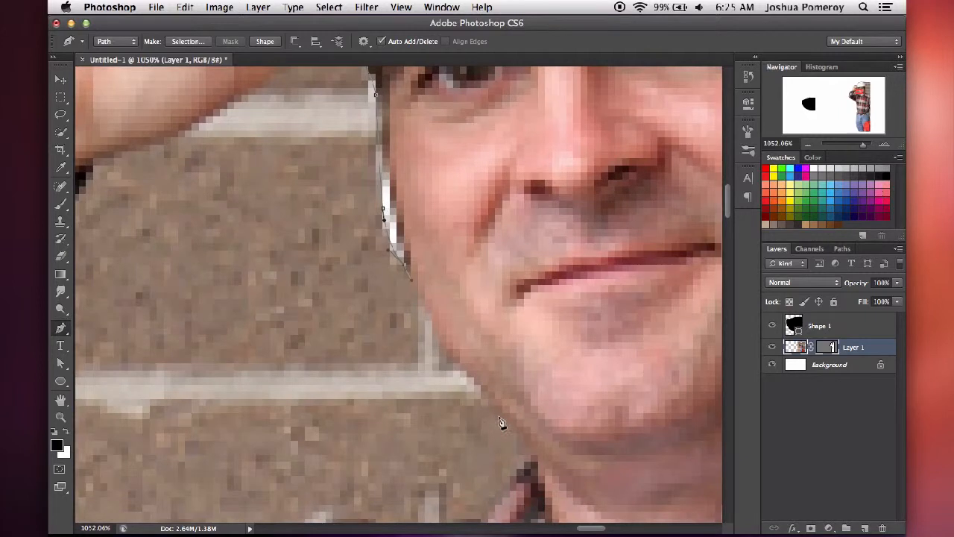
# Step: Place a Pen-tool anchor along the worker's cheek edge to begin the new subpath
pyautogui.click(477, 410)
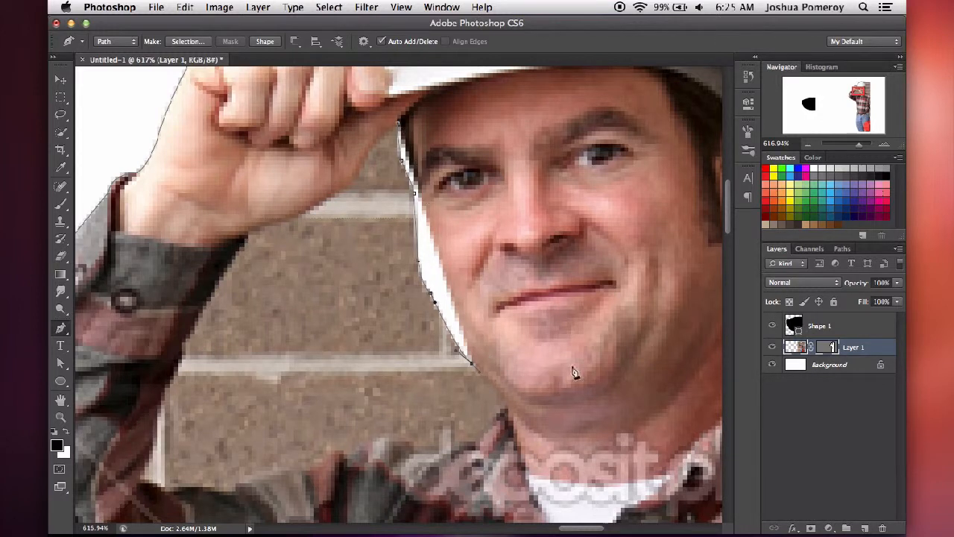
pyautogui.moveTo(534, 320)
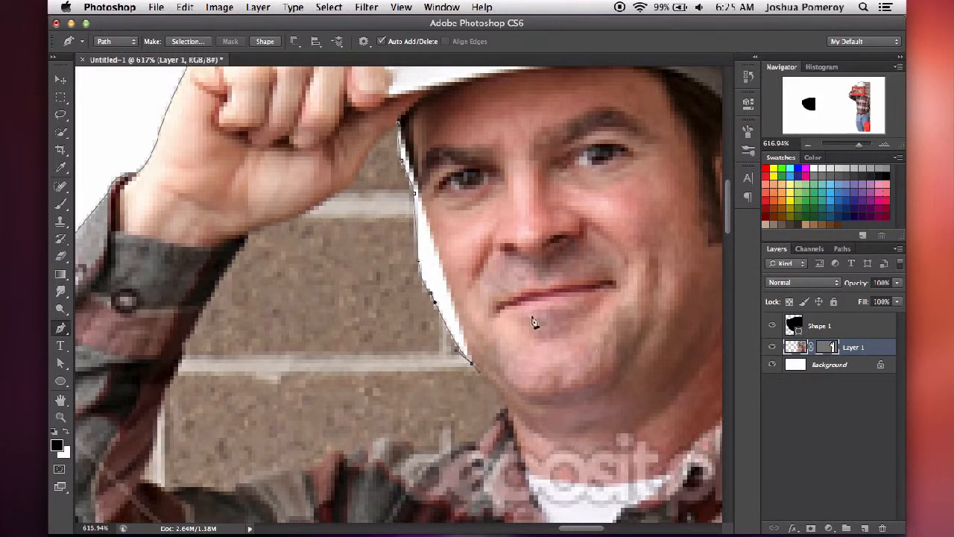
pyautogui.moveTo(835, 354)
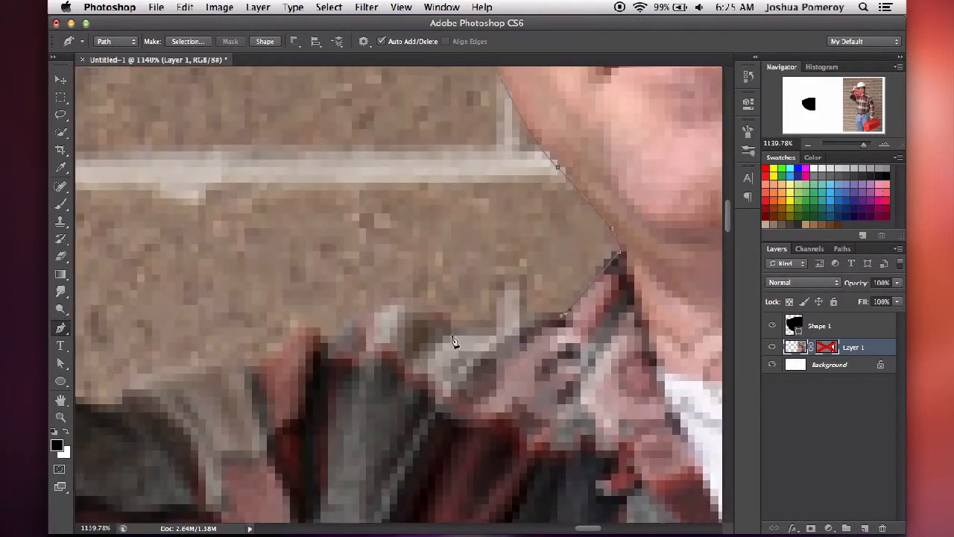
# Step: Add anchor points along the collar, sleeve and shirt edges around the brick gap
pyautogui.click(430, 337)
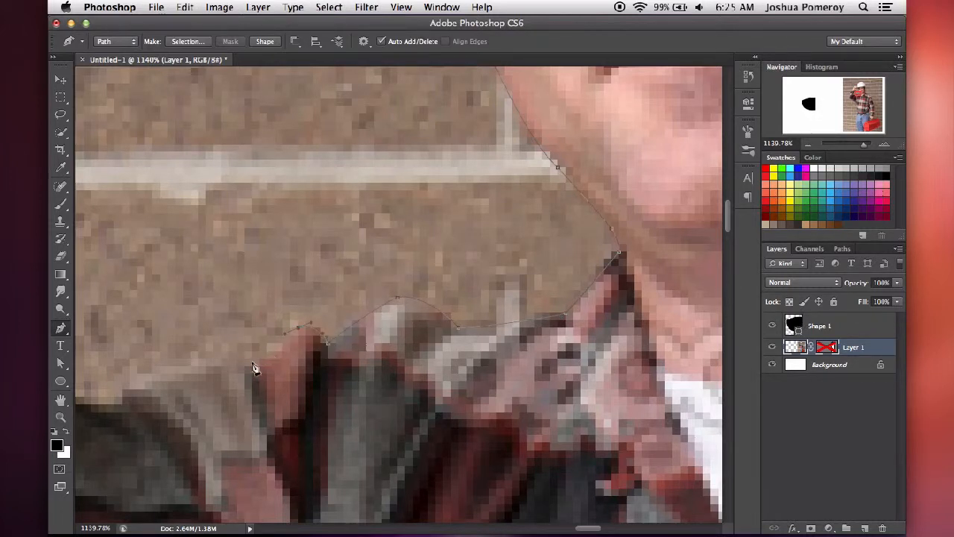
pyautogui.click(205, 375)
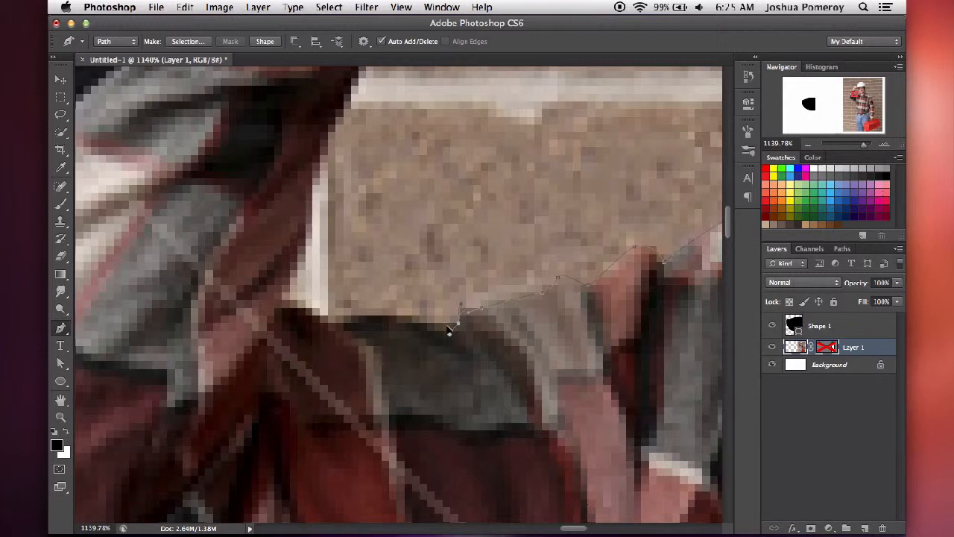
pyautogui.click(275, 340)
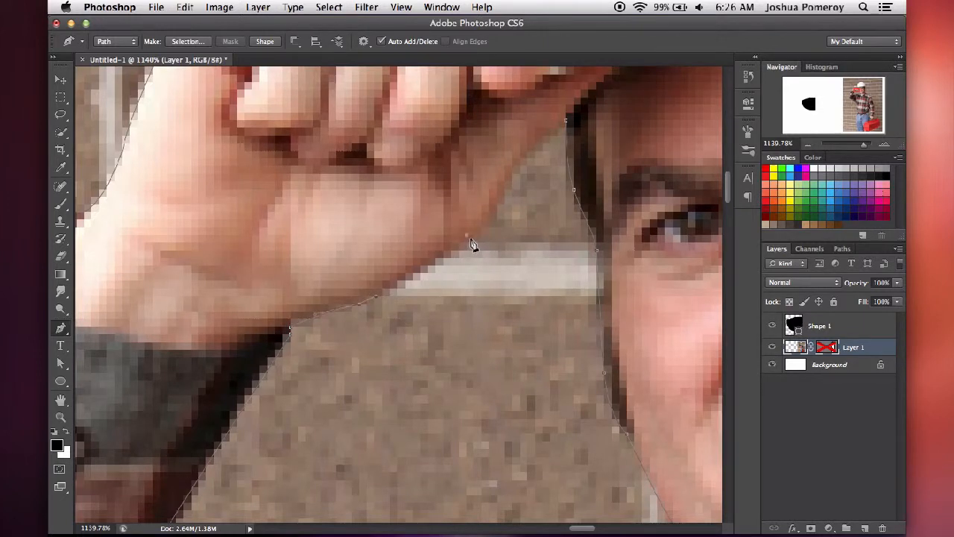
pyautogui.moveTo(480, 240)
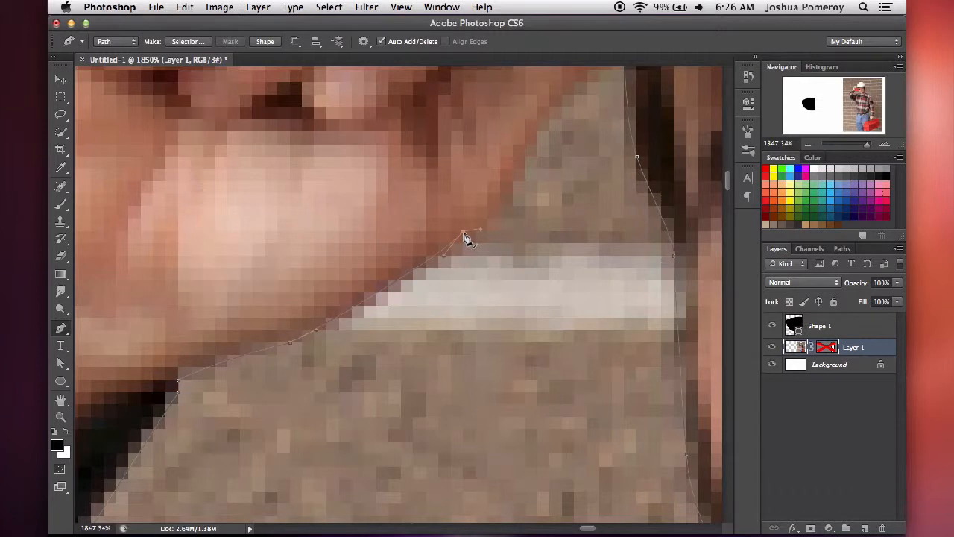
pyautogui.moveTo(474, 251)
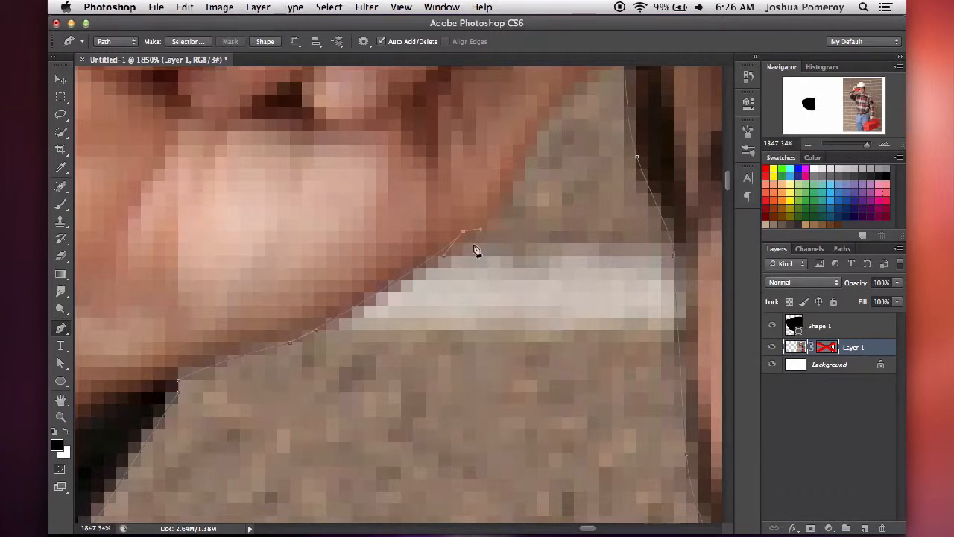
pyautogui.moveTo(50, 331)
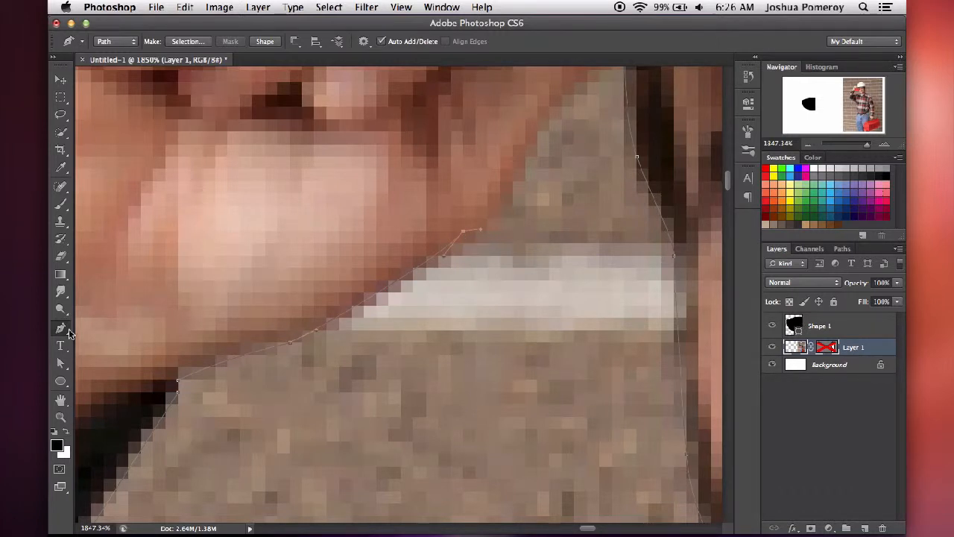
pyautogui.moveTo(462, 237)
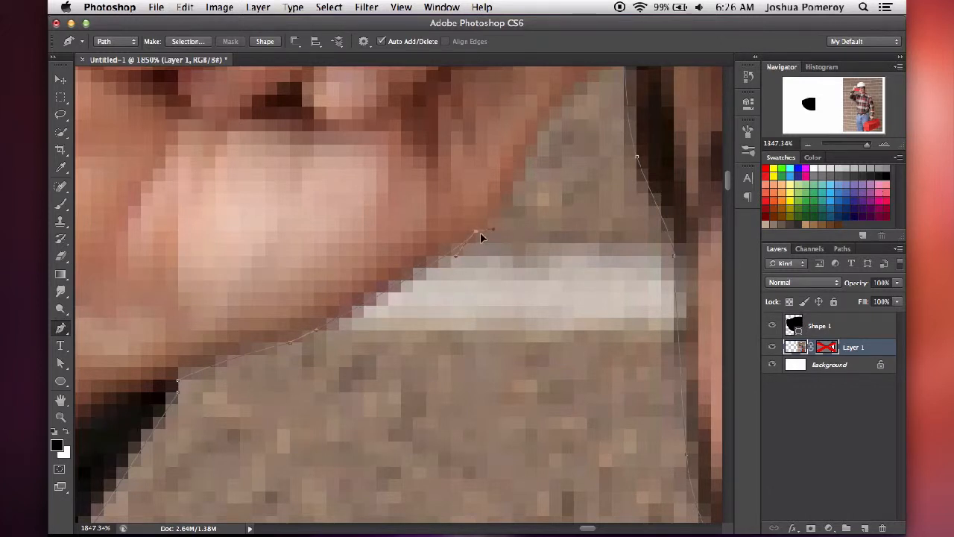
pyautogui.moveTo(492, 245)
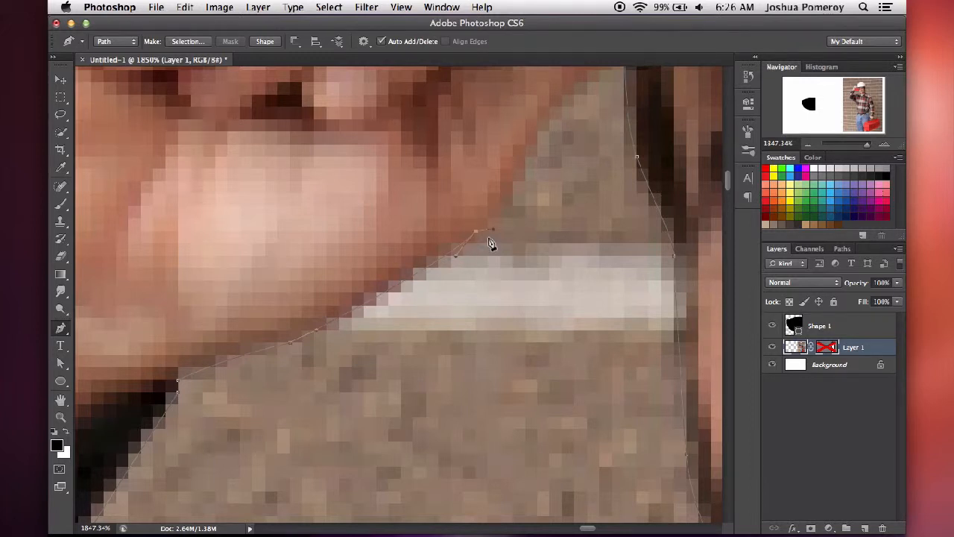
pyautogui.moveTo(501, 232)
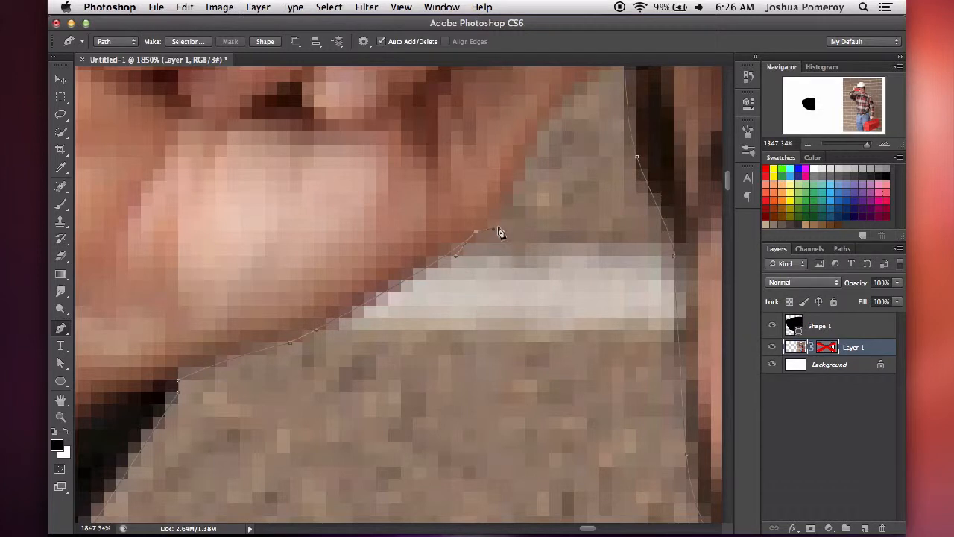
pyautogui.moveTo(495, 235)
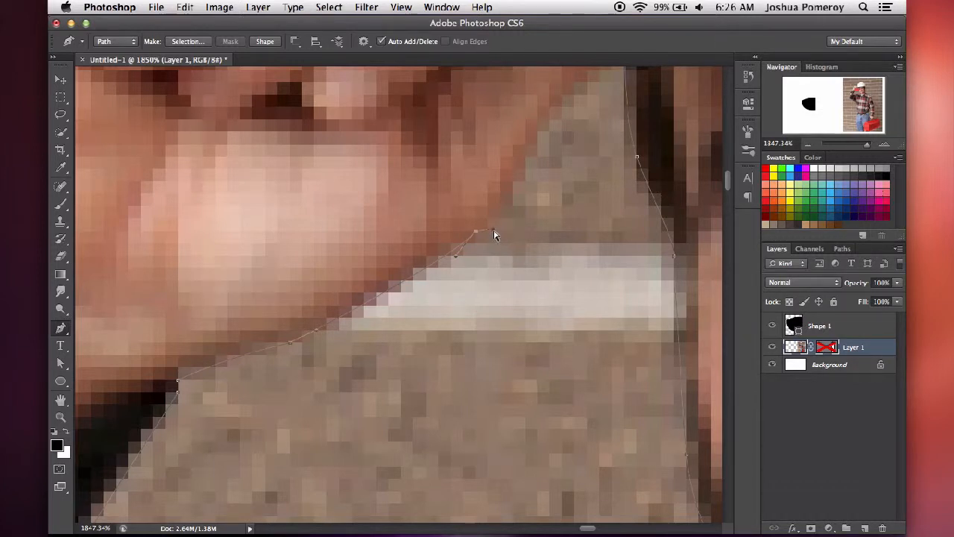
pyautogui.moveTo(493, 225)
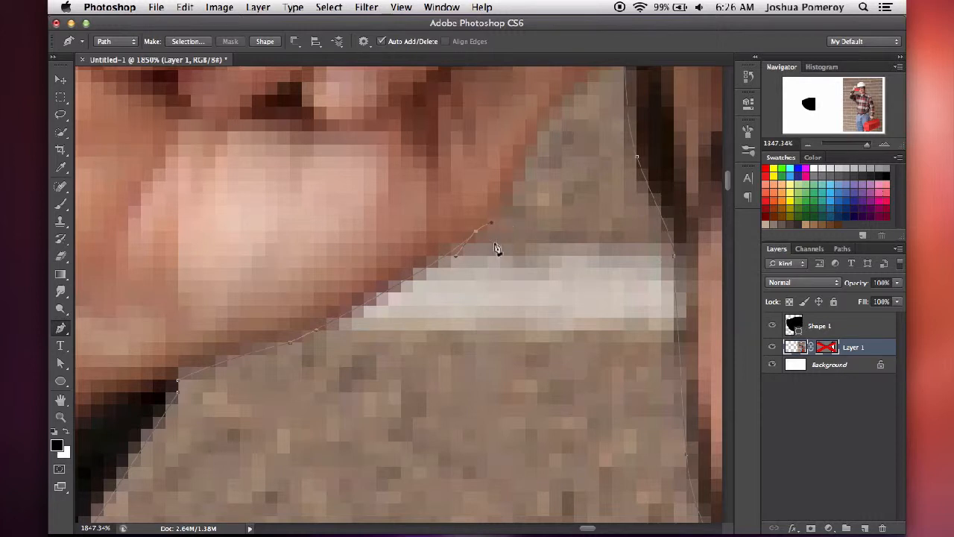
pyautogui.moveTo(516, 237)
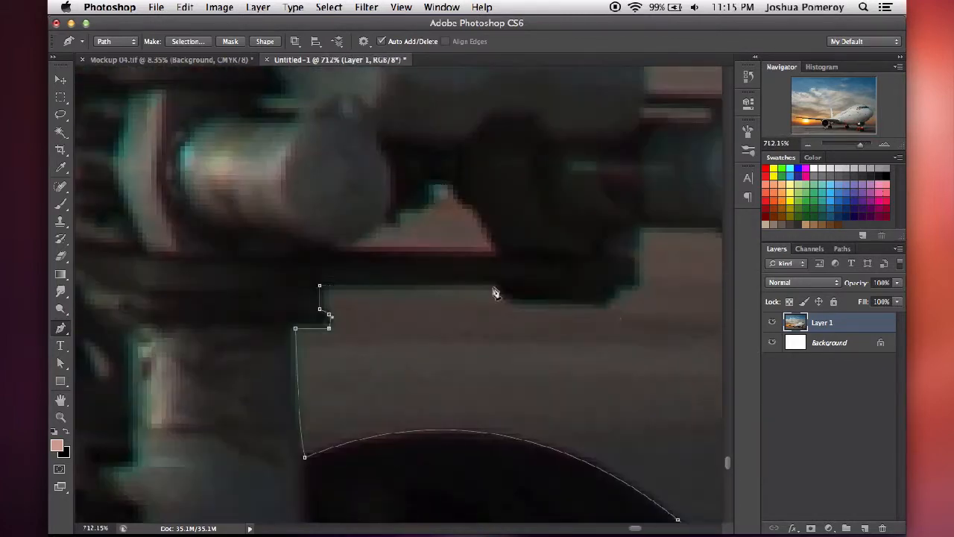
# Step: Trace a path point along the airplane's edge and target the masked airplane layer
pyautogui.click(62, 328)
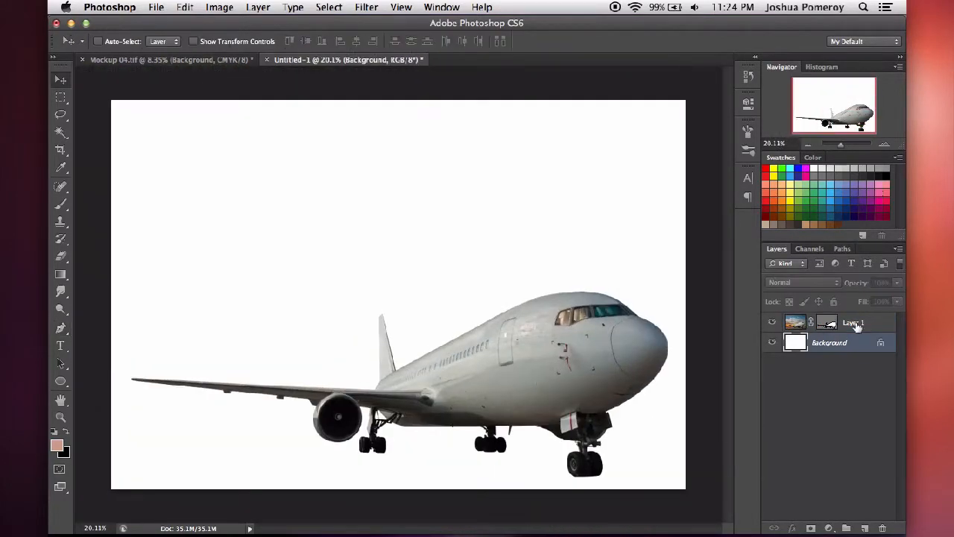
pyautogui.click(149, 60)
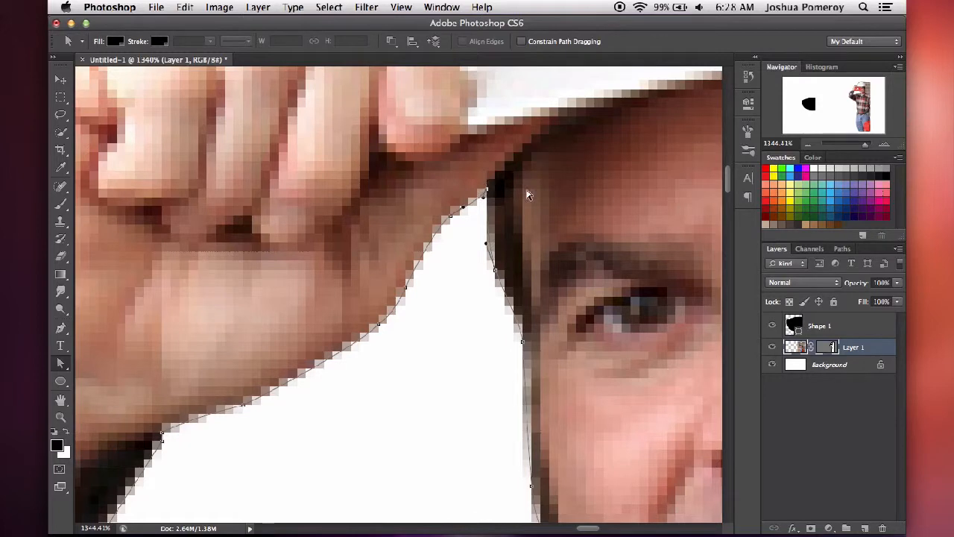
pyautogui.moveTo(483, 200)
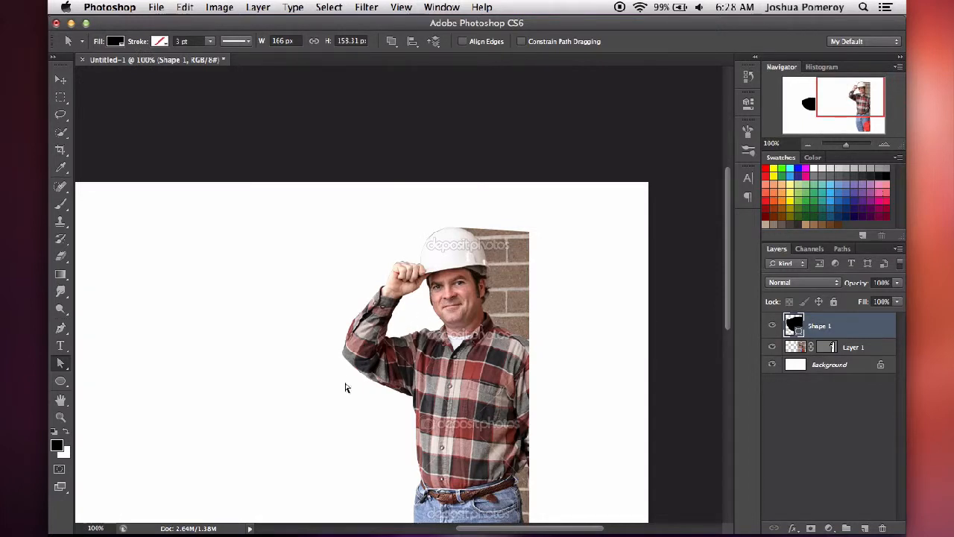
pyautogui.moveTo(418, 470)
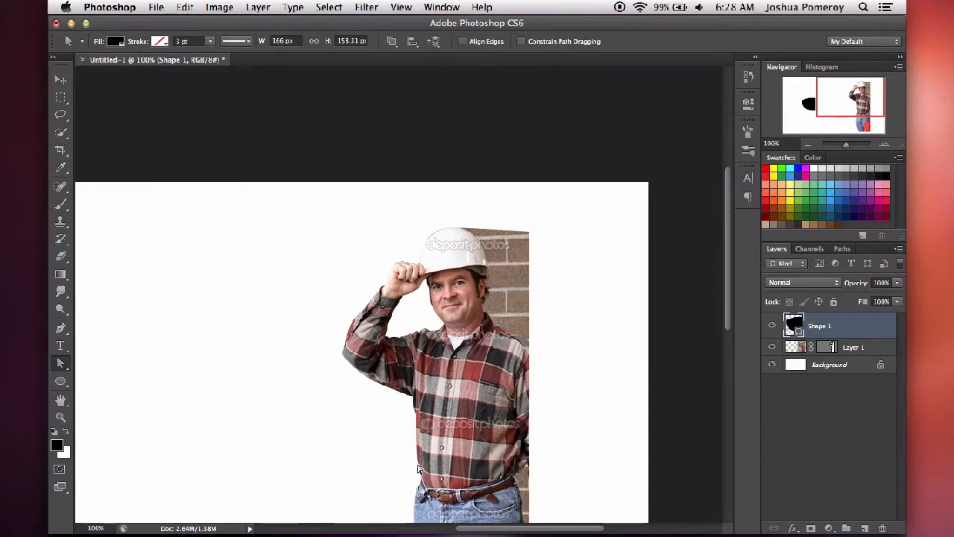
pyautogui.moveTo(398, 276)
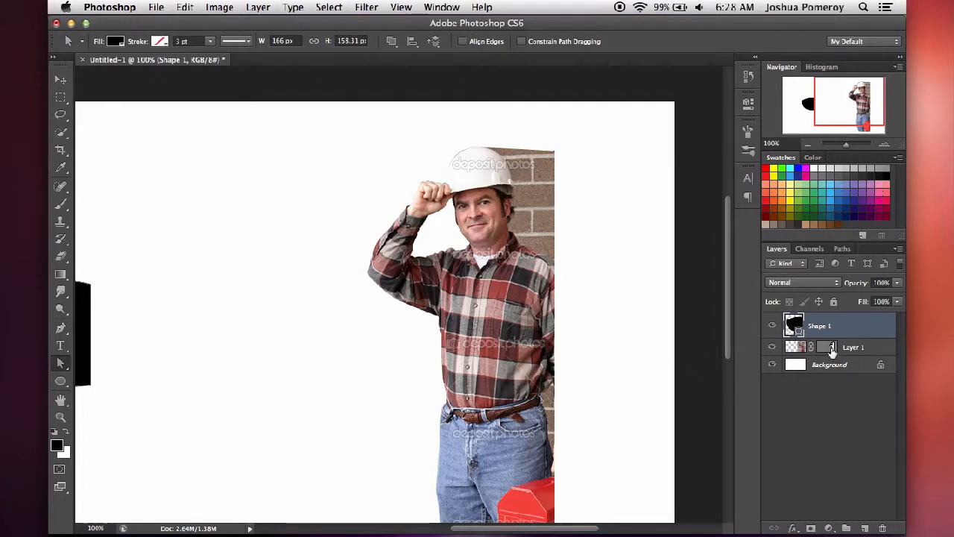
# Step: Target the worker layer's mask to check the cleared gap between arm and face
pyautogui.click(853, 346)
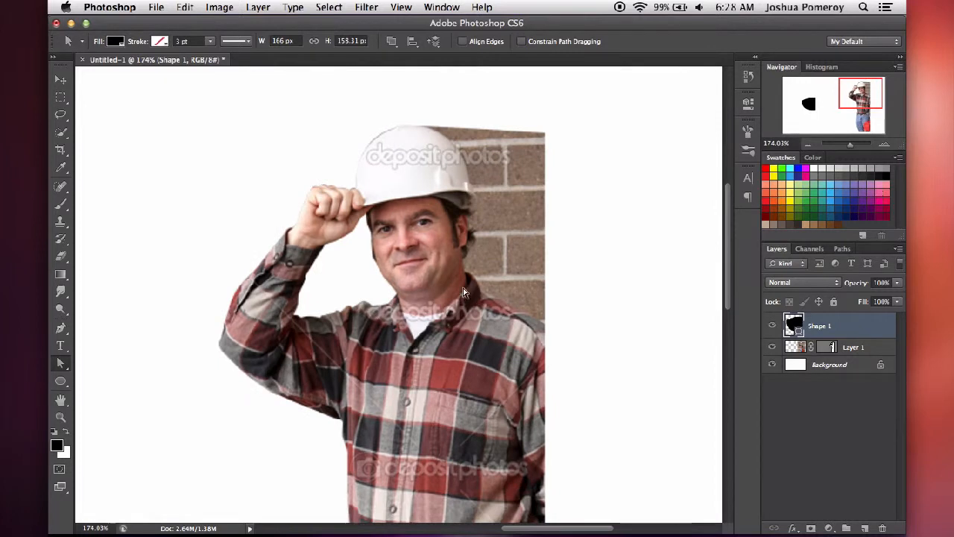
pyautogui.moveTo(552, 331)
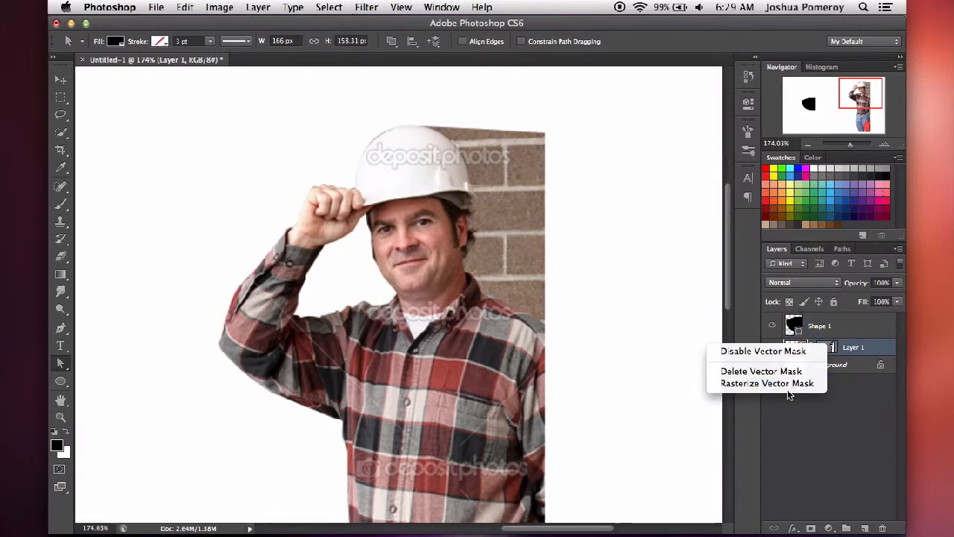
pyautogui.moveTo(766, 383)
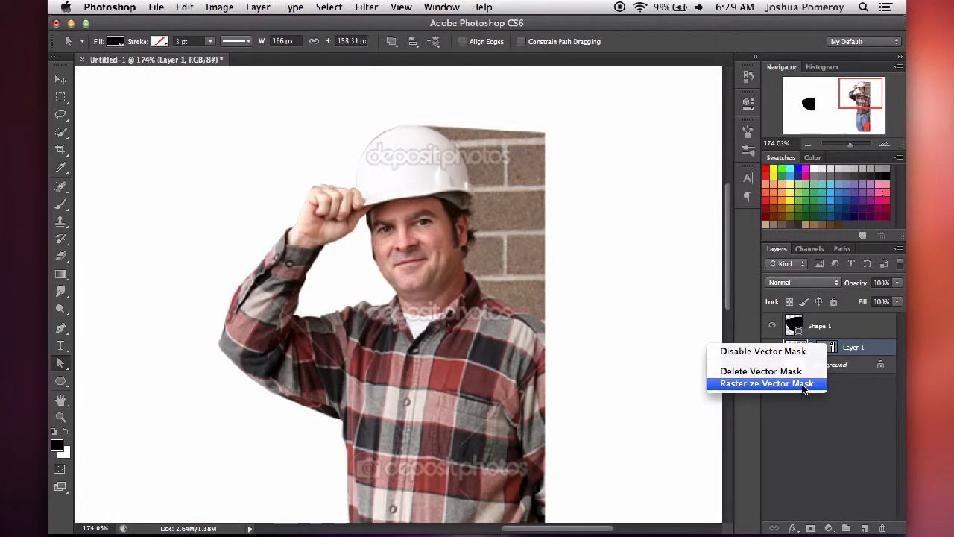
# Step: Rasterize the worker layer's vector mask into an editable pixel mask
pyautogui.click(766, 383)
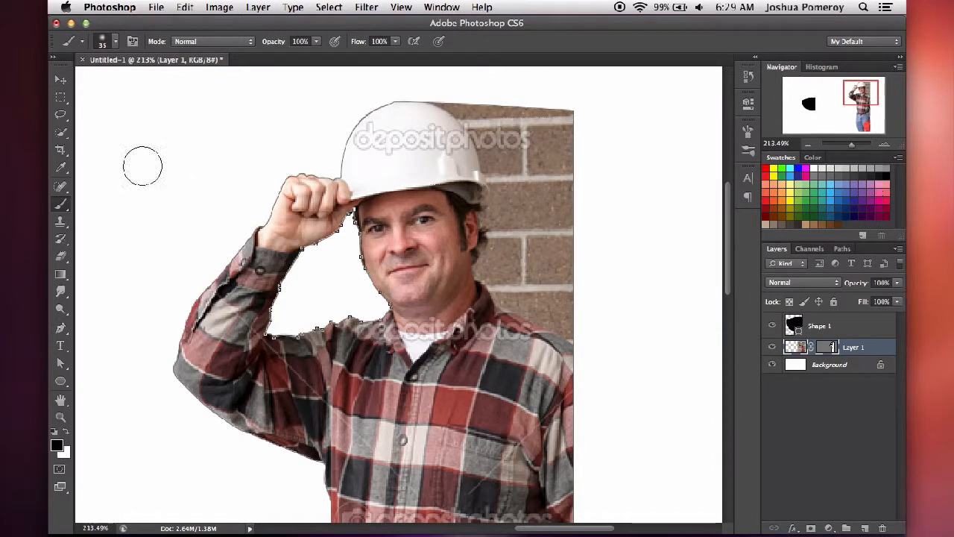
# Step: Duplicate Layer 1 as Layer 1 copy and make the white Background layer active
pyautogui.click(61, 79)
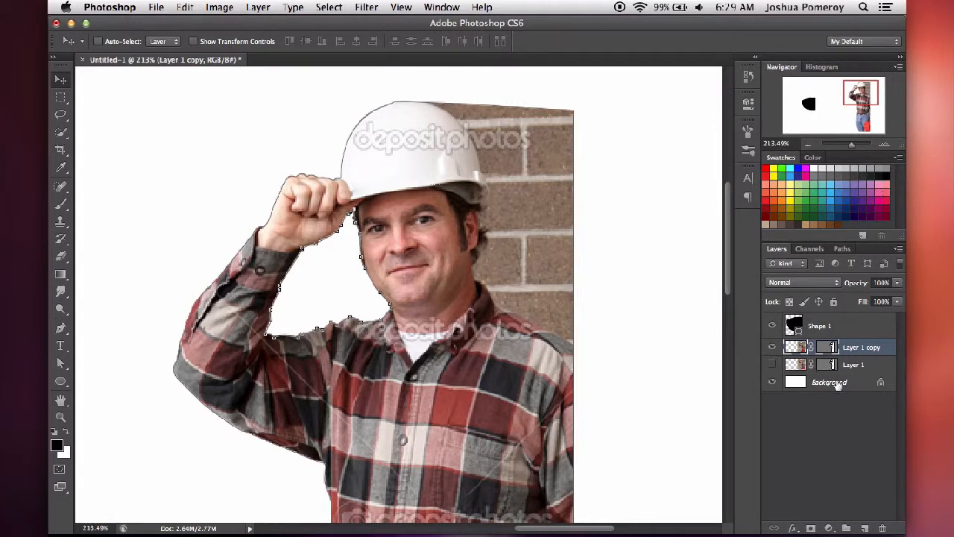
pyautogui.click(830, 381)
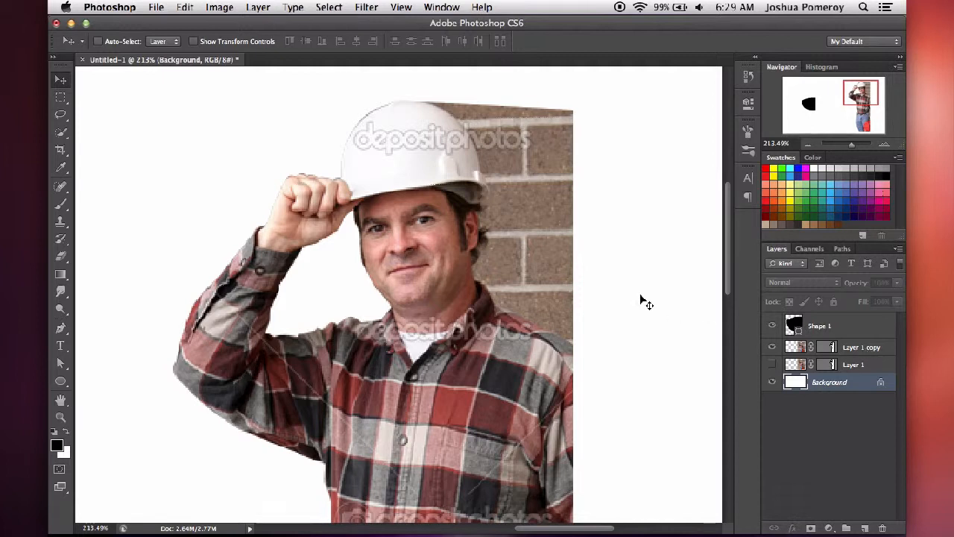
pyautogui.moveTo(500, 164)
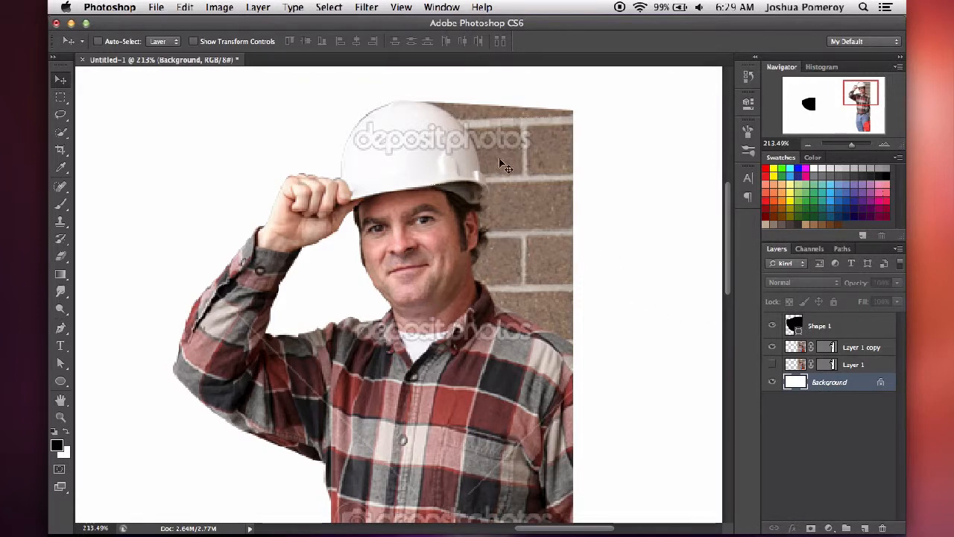
pyautogui.moveTo(459, 137)
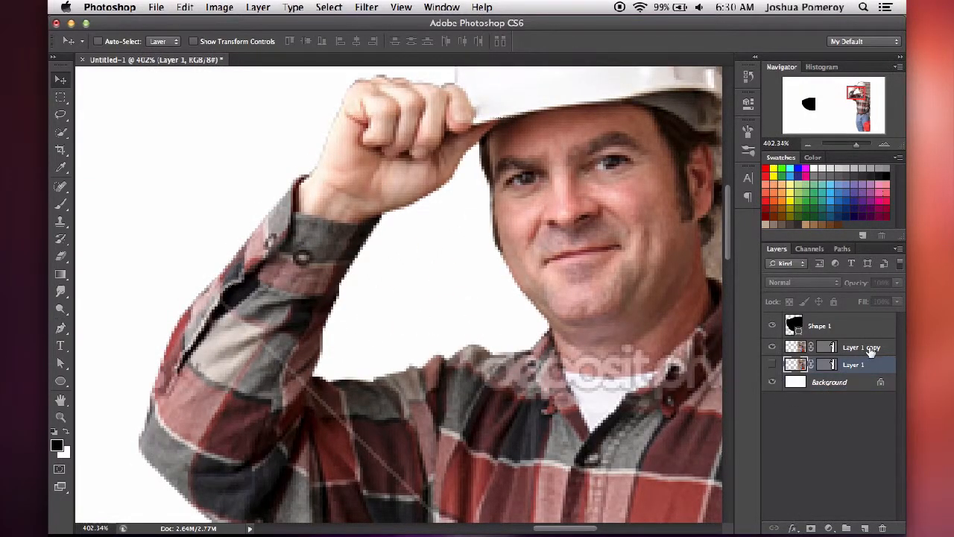
pyautogui.click(861, 346)
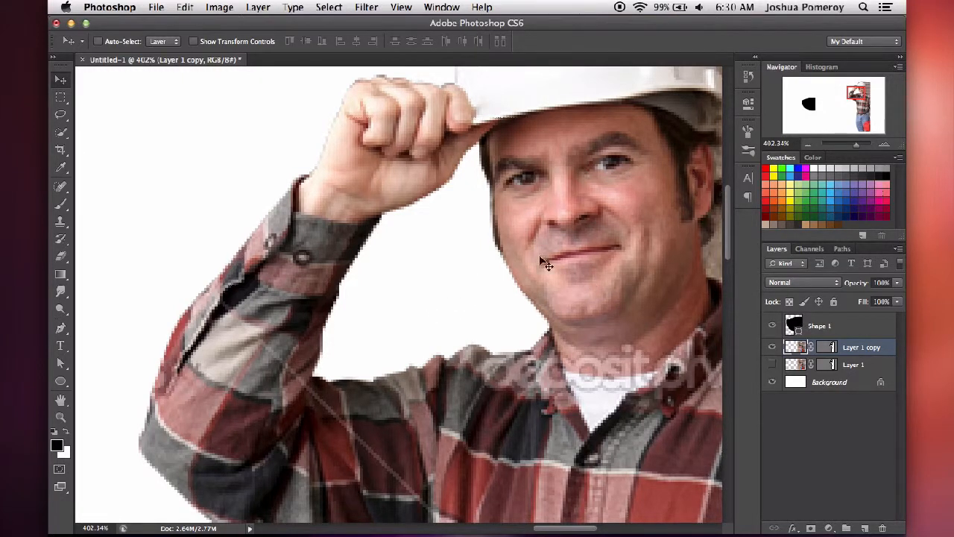
pyautogui.moveTo(485, 298)
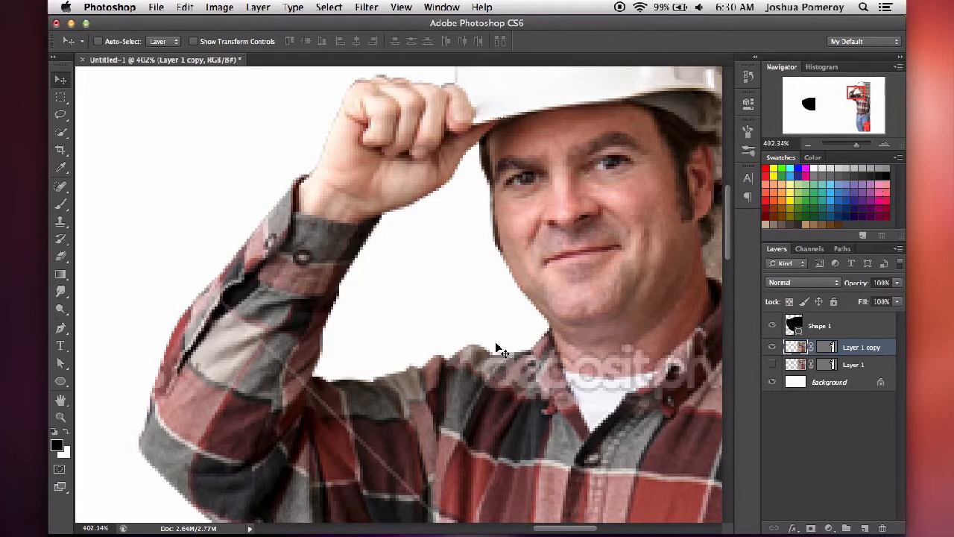
pyautogui.moveTo(557, 346)
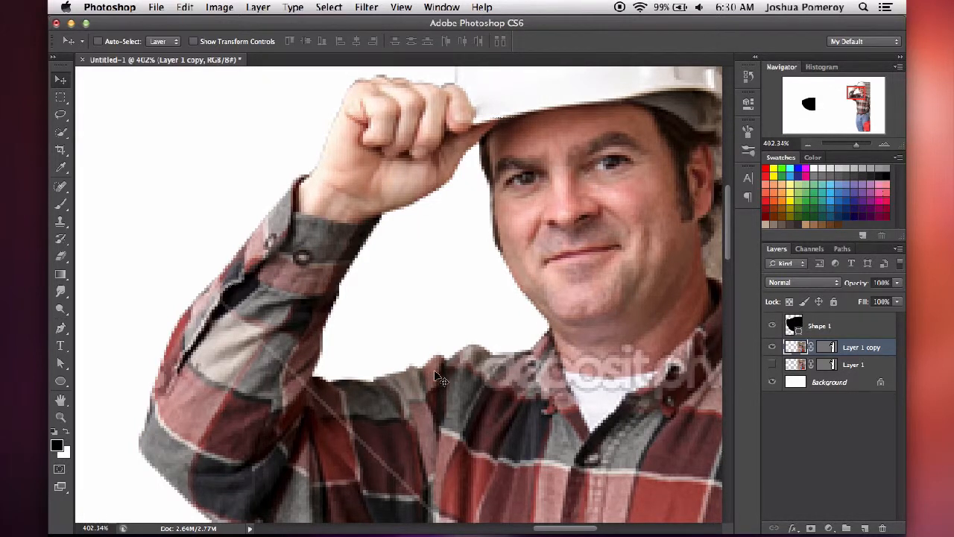
pyautogui.moveTo(325, 401)
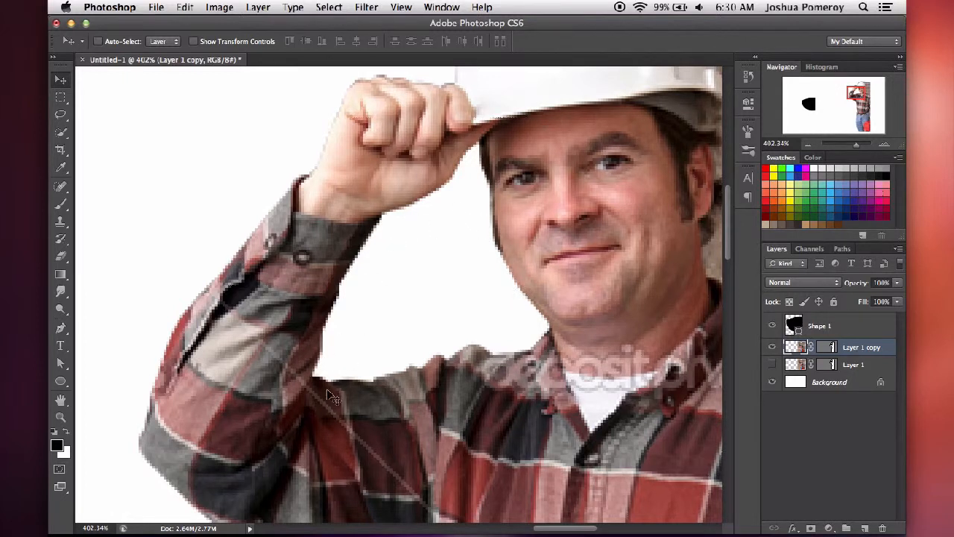
pyautogui.moveTo(534, 356)
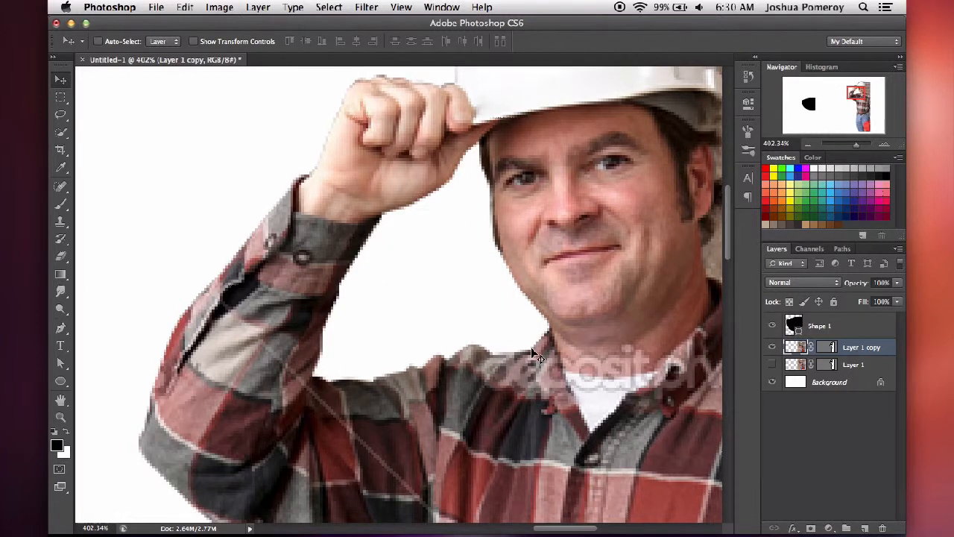